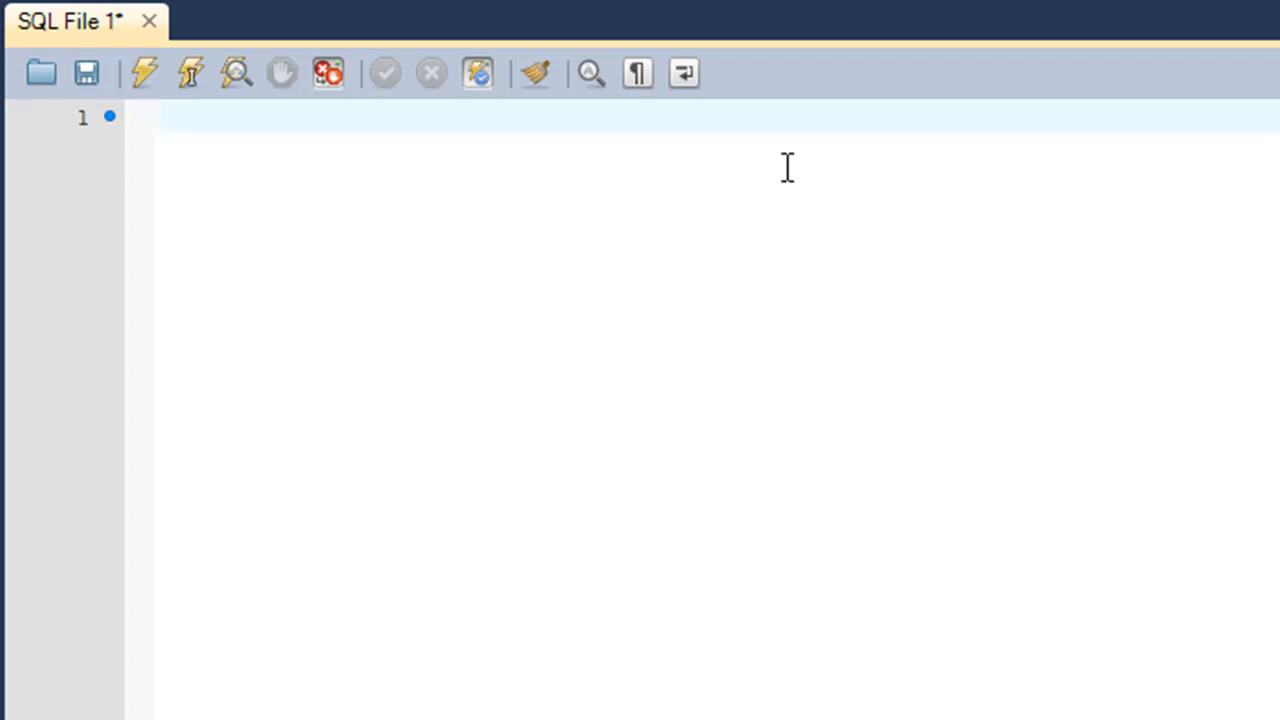
# Enter SELECT MONTHNAME('2017-03-04'); on the editor's first line
pyautogui.write('SELECT')
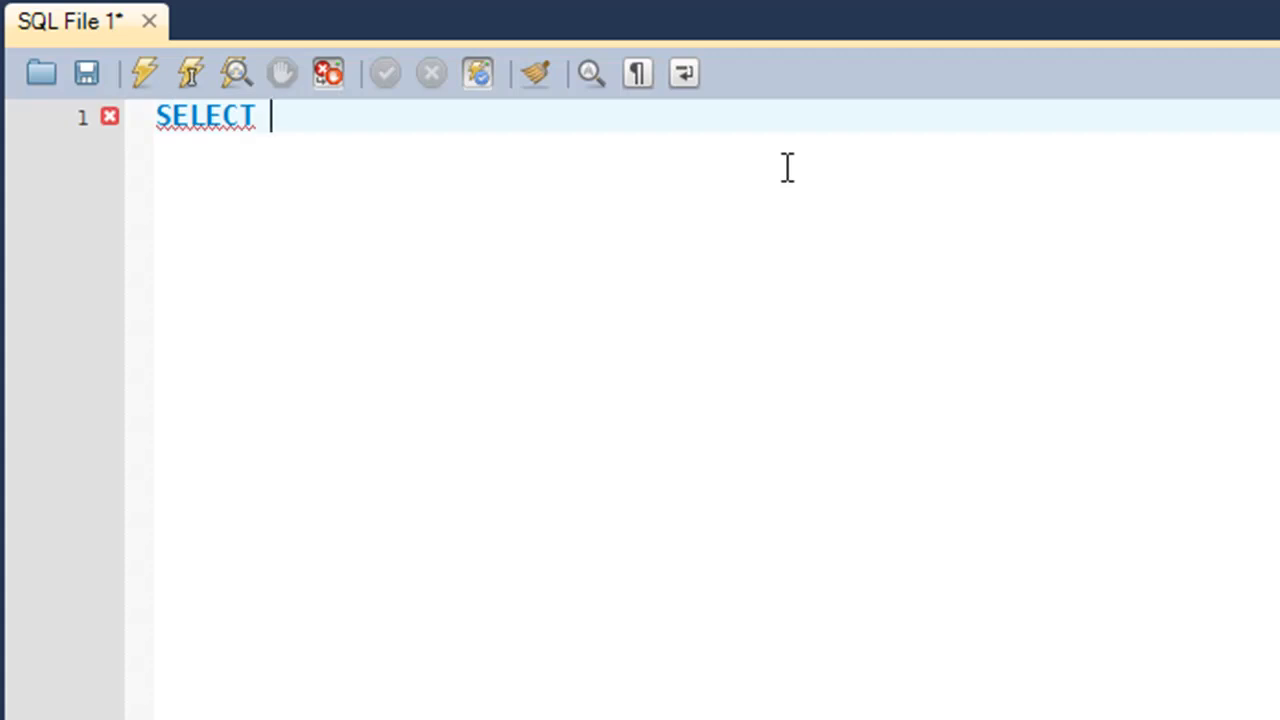
pyautogui.write('MONTHNA')
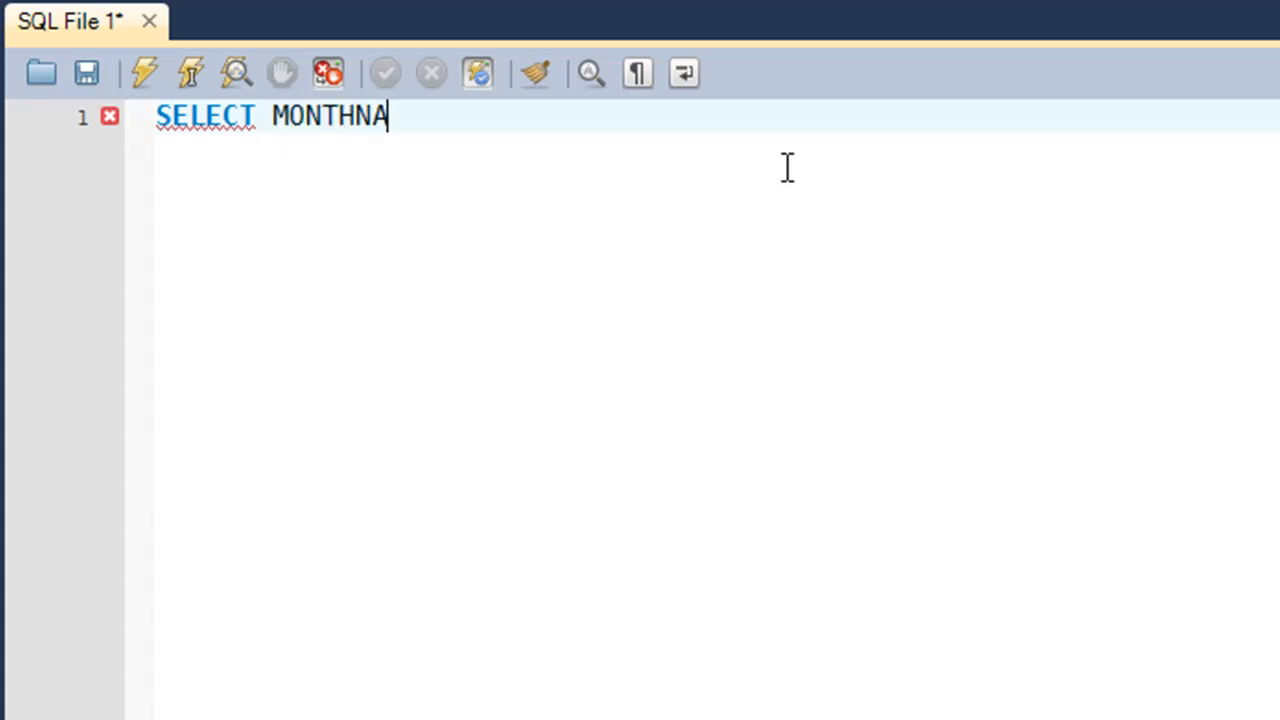
pyautogui.write('ME()')
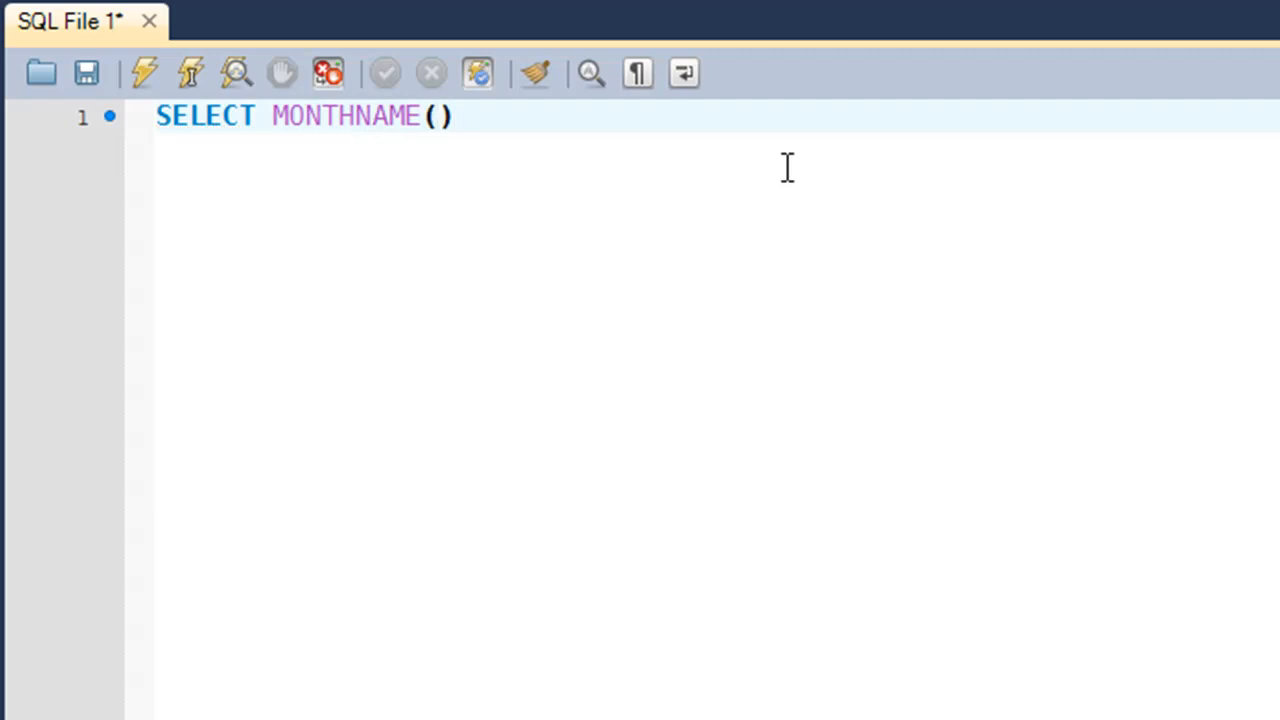
pyautogui.write("''")
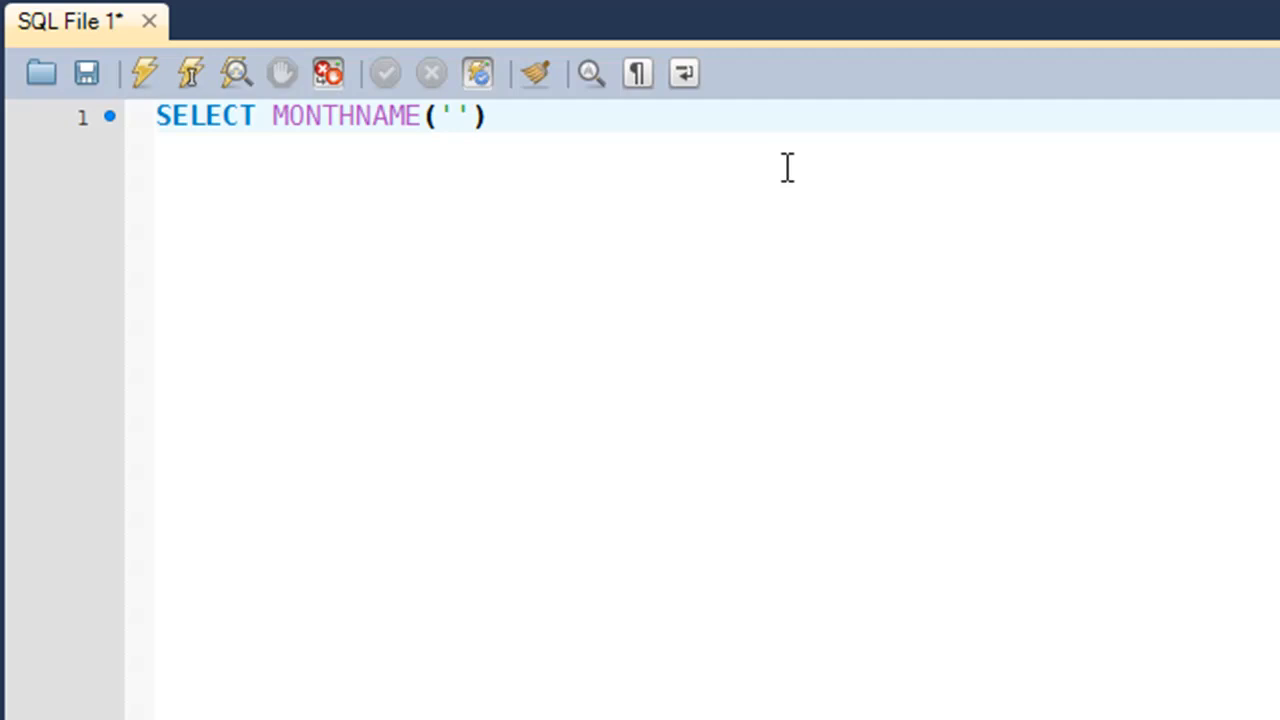
pyautogui.write('2017')
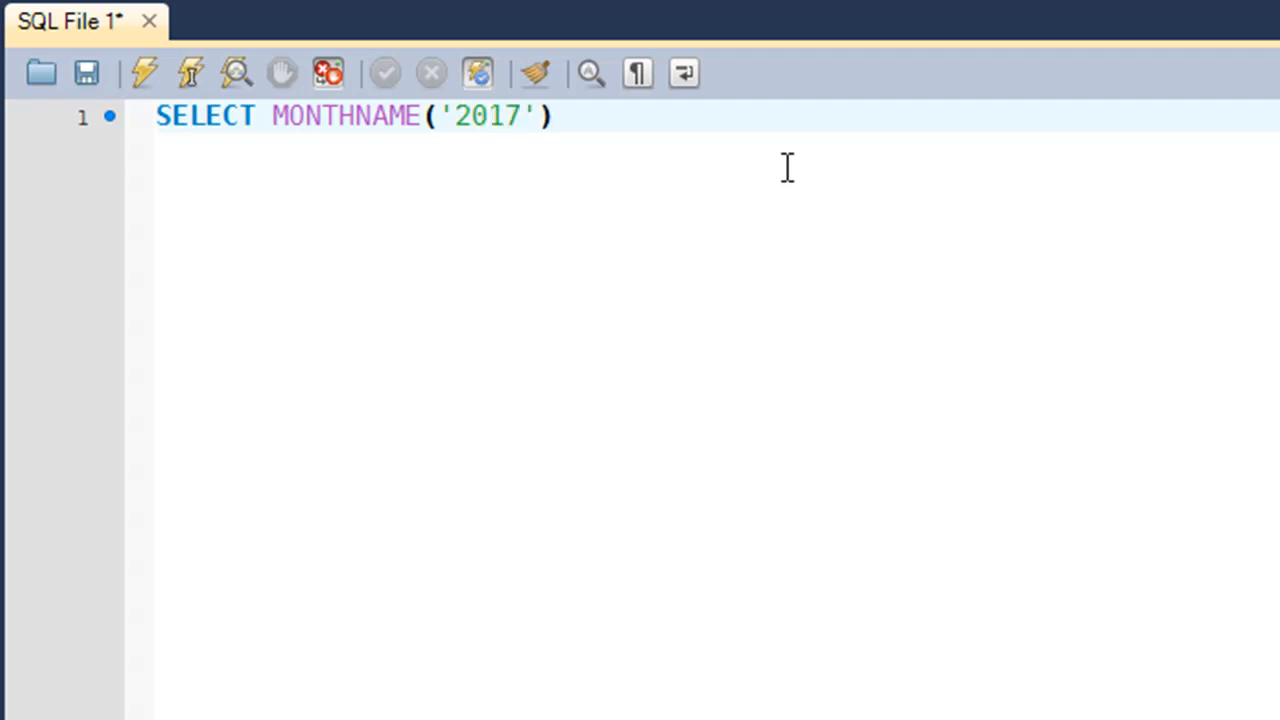
pyautogui.write('-03')
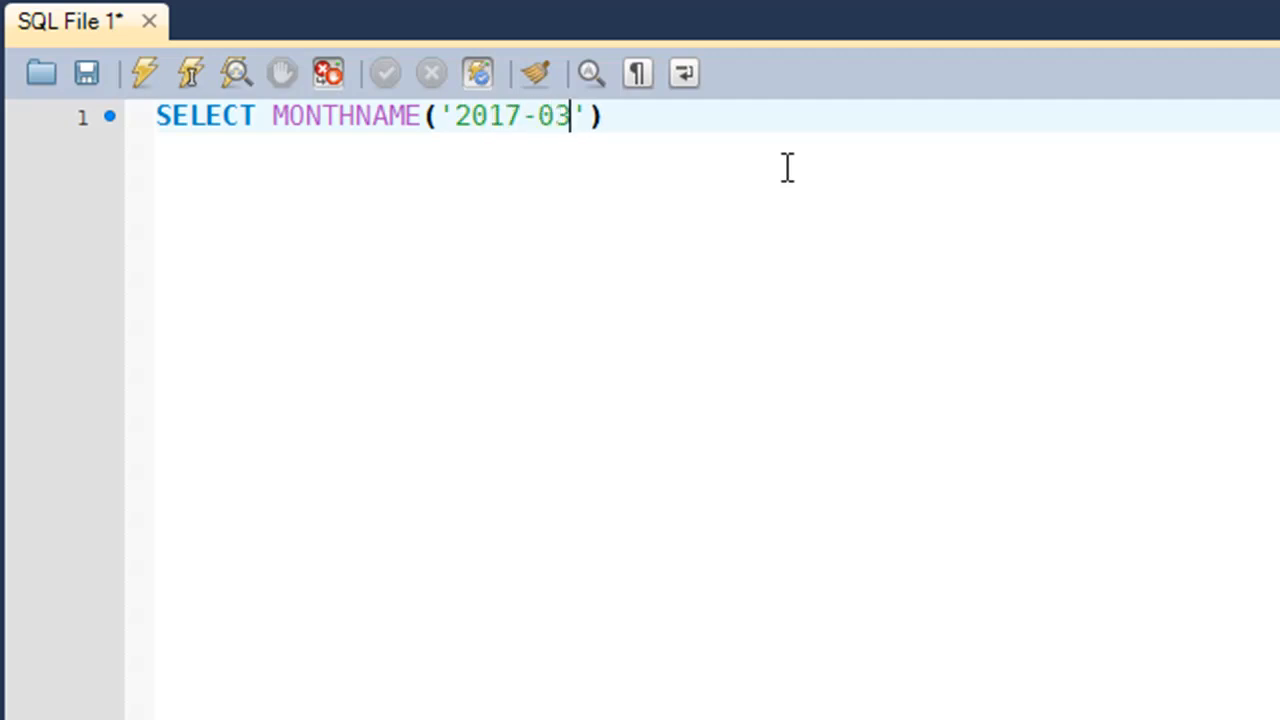
pyautogui.write('-04')
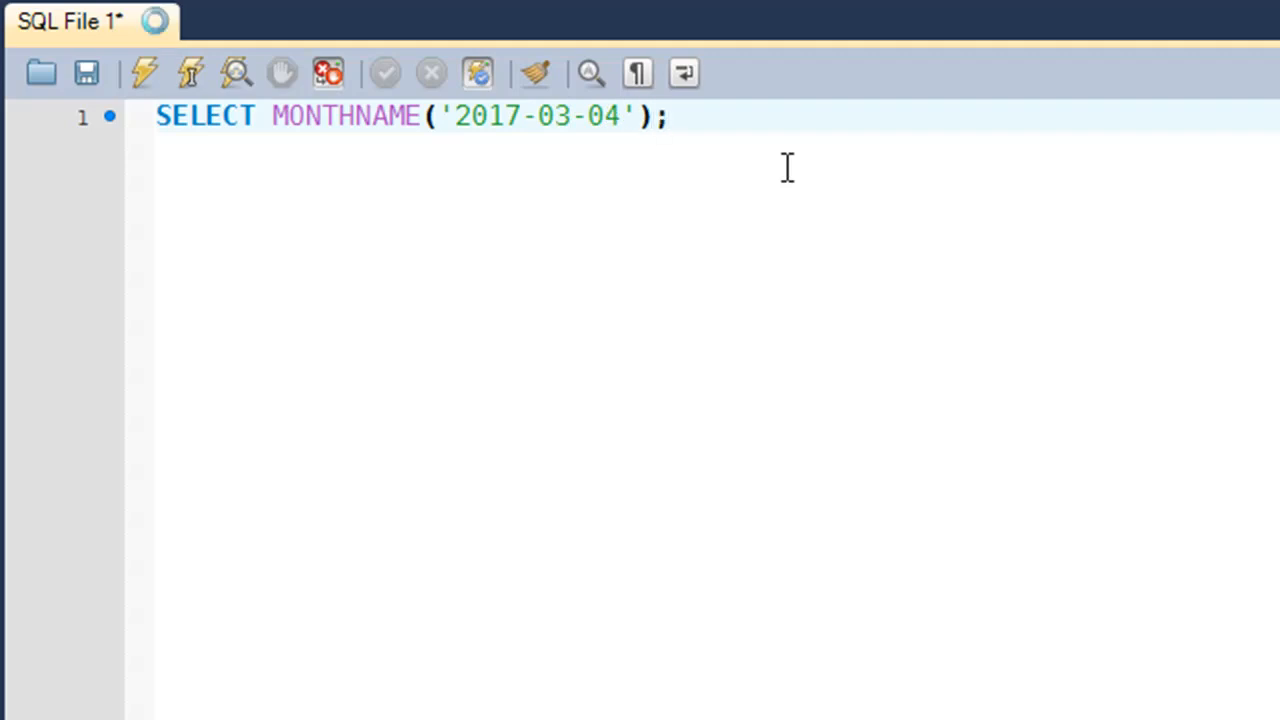
# Execute the MONTHNAME query, get March in the Result Grid, then click into line 1
pyautogui.click(143, 72)
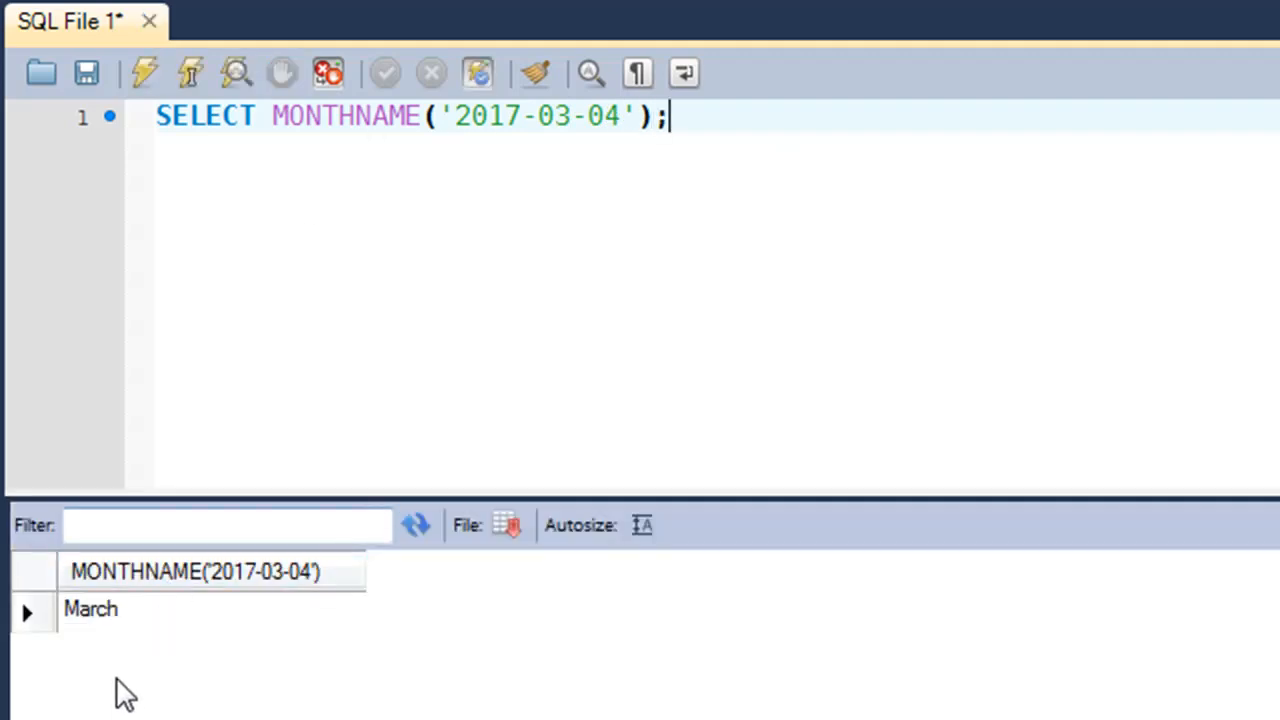
pyautogui.moveTo(688, 135)
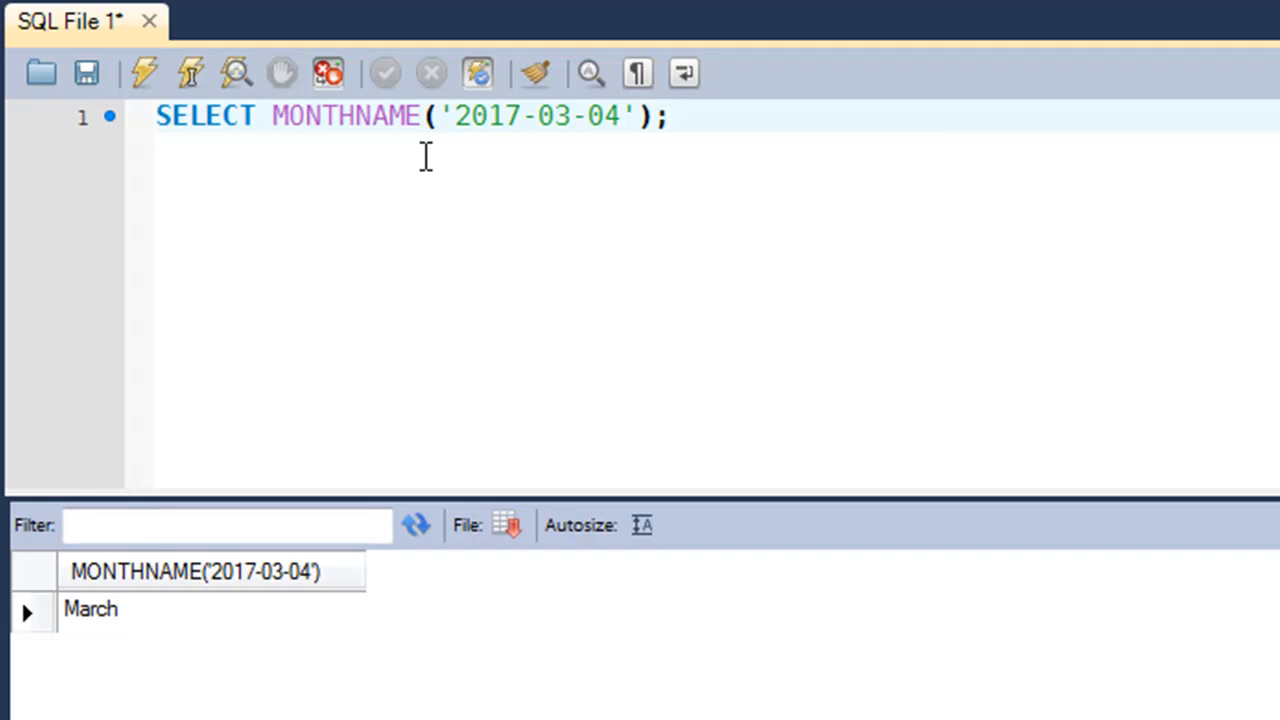
pyautogui.click(670, 116)
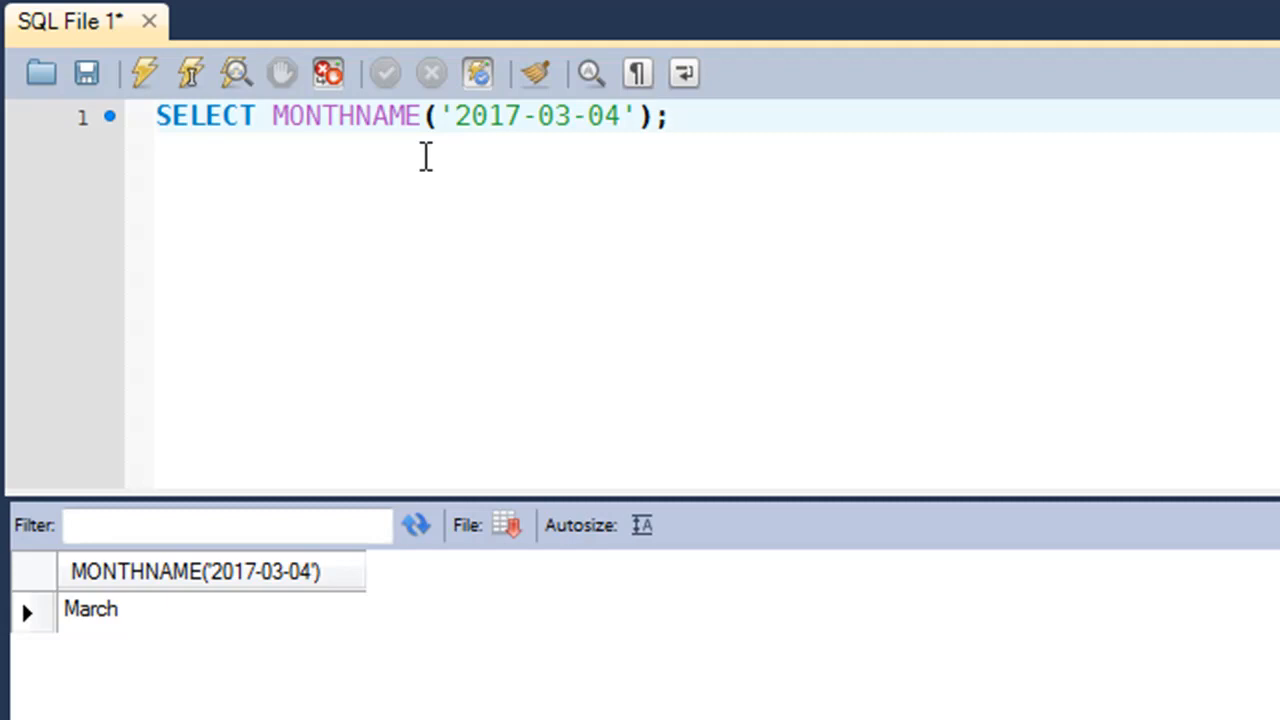
pyautogui.click(668, 116)
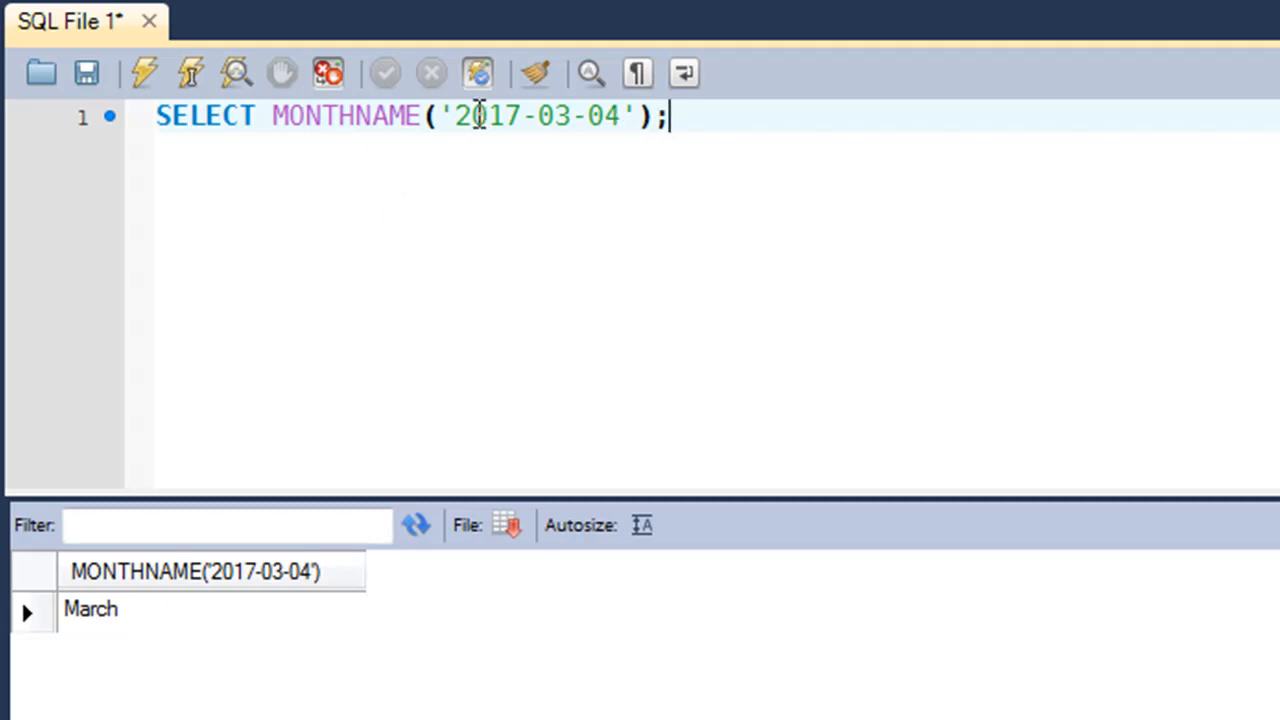
pyautogui.moveTo(578, 147)
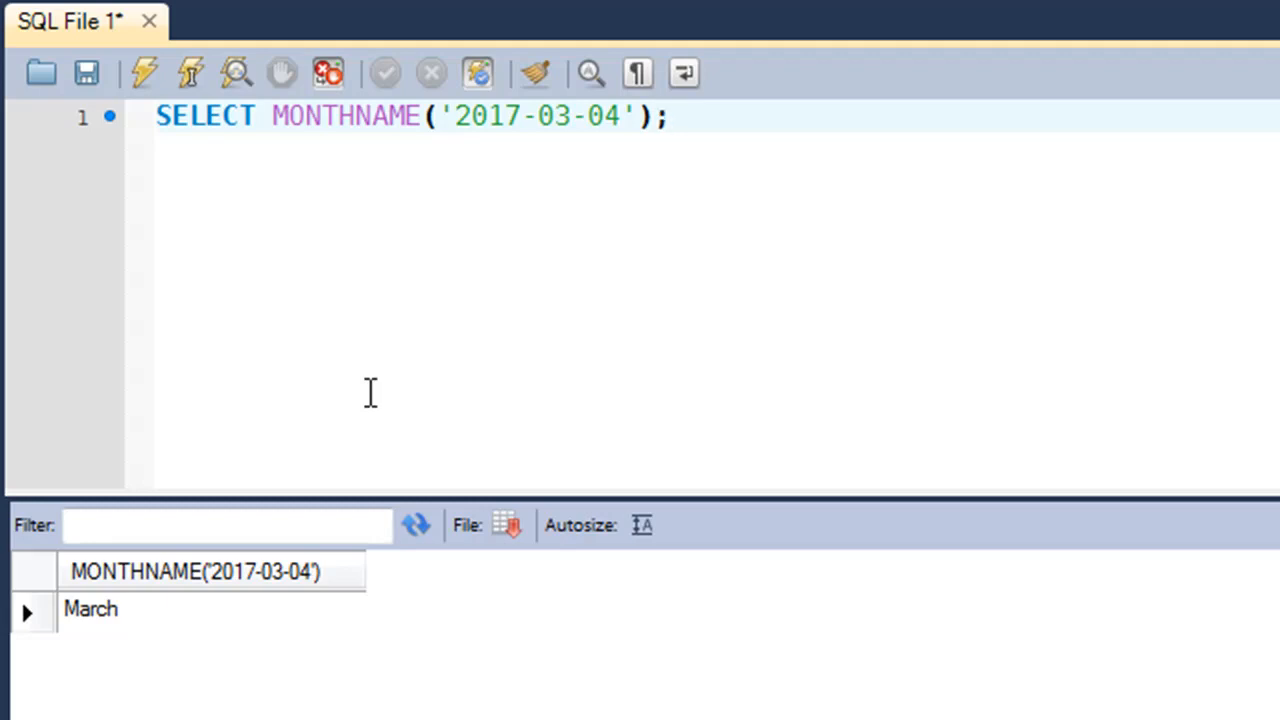
pyautogui.click(668, 116)
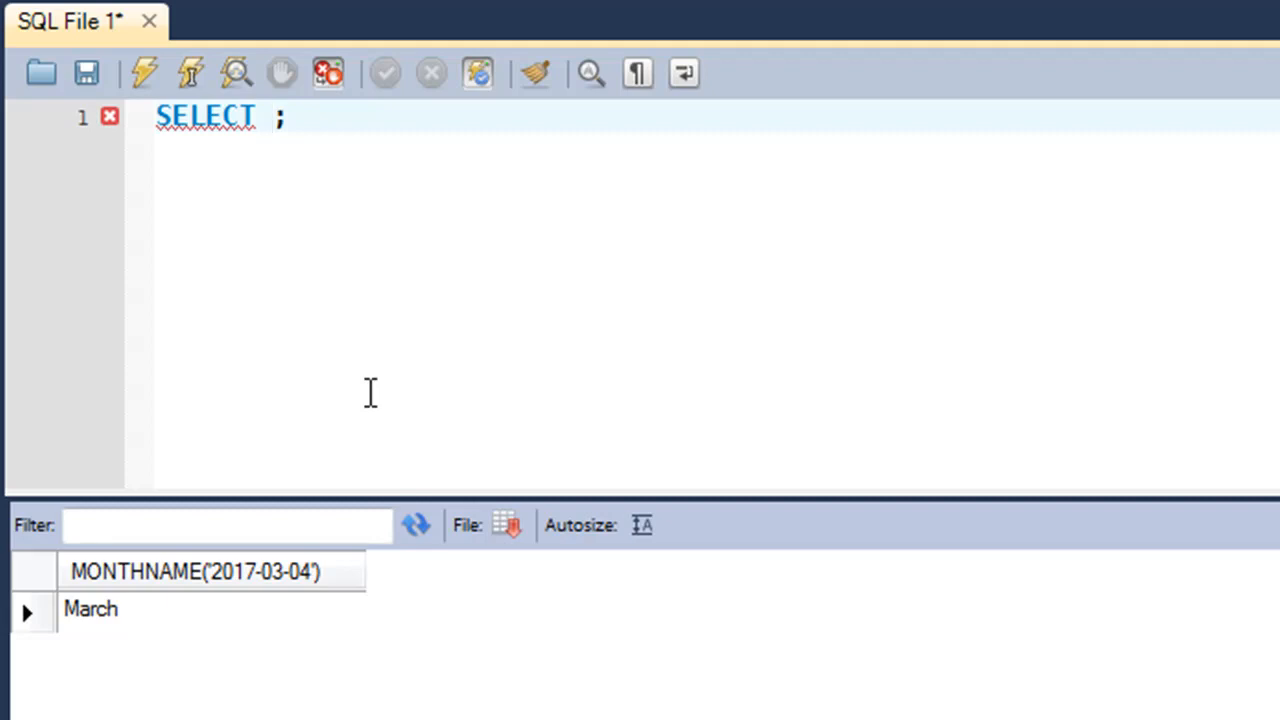
# Delete MONTHNAME('2017-03-04') from line 1, leaving just SELECT ;
pyautogui.click(270, 117)
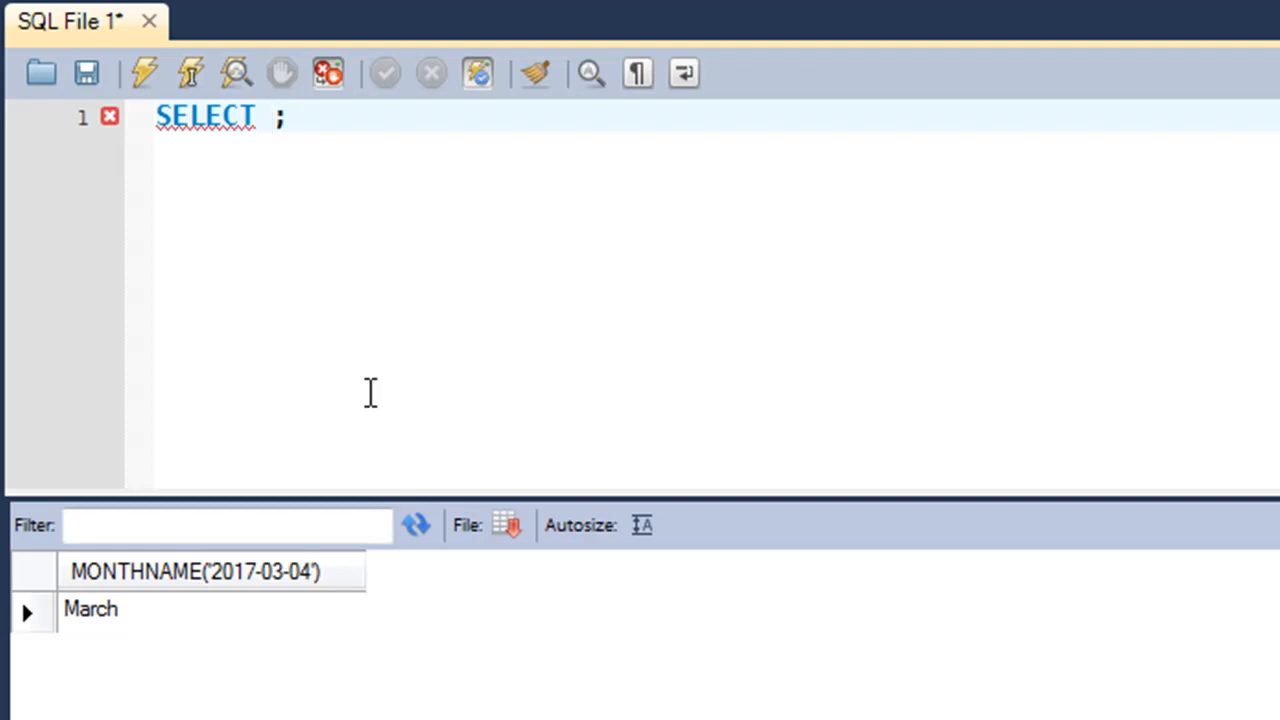
pyautogui.click(268, 116)
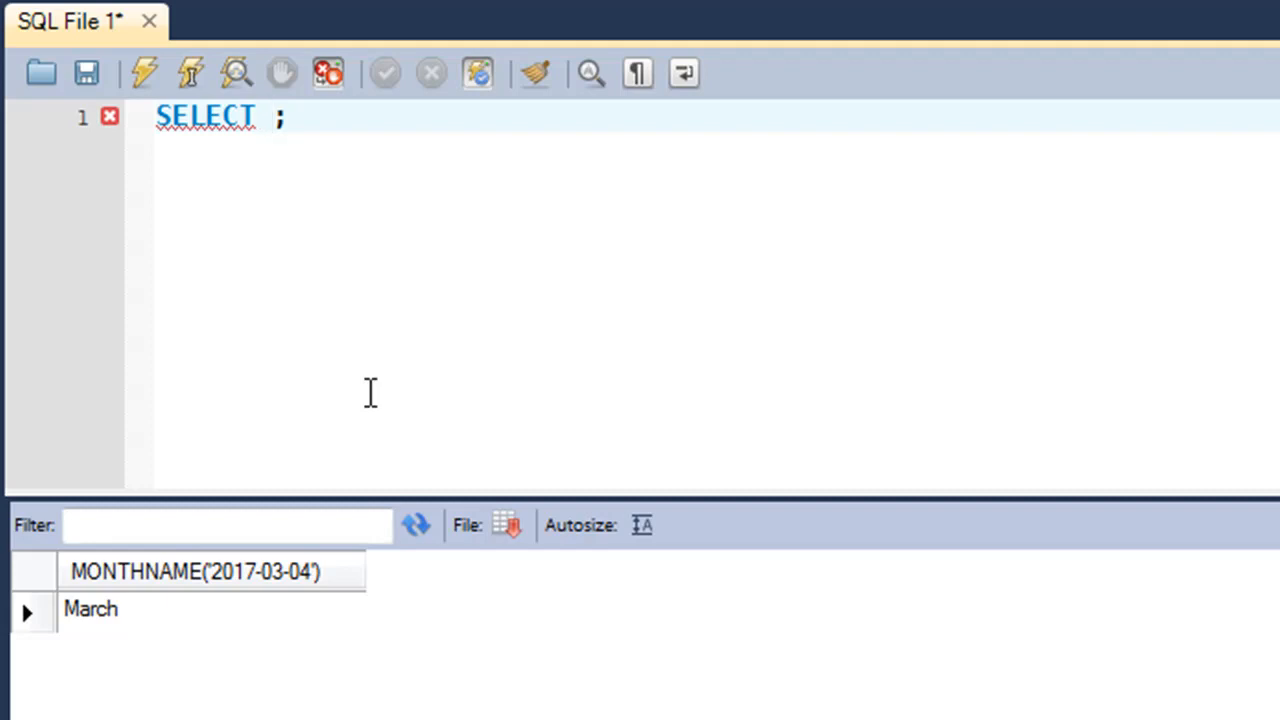
pyautogui.click(270, 116)
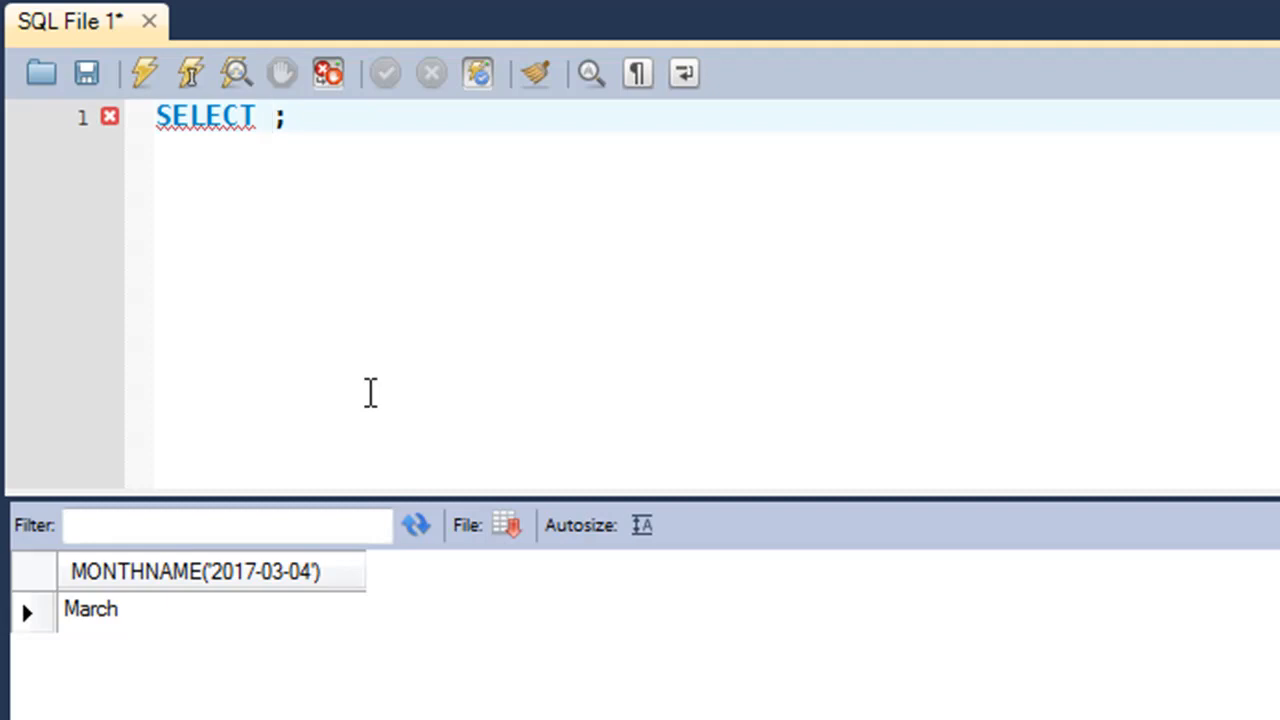
pyautogui.click(270, 116)
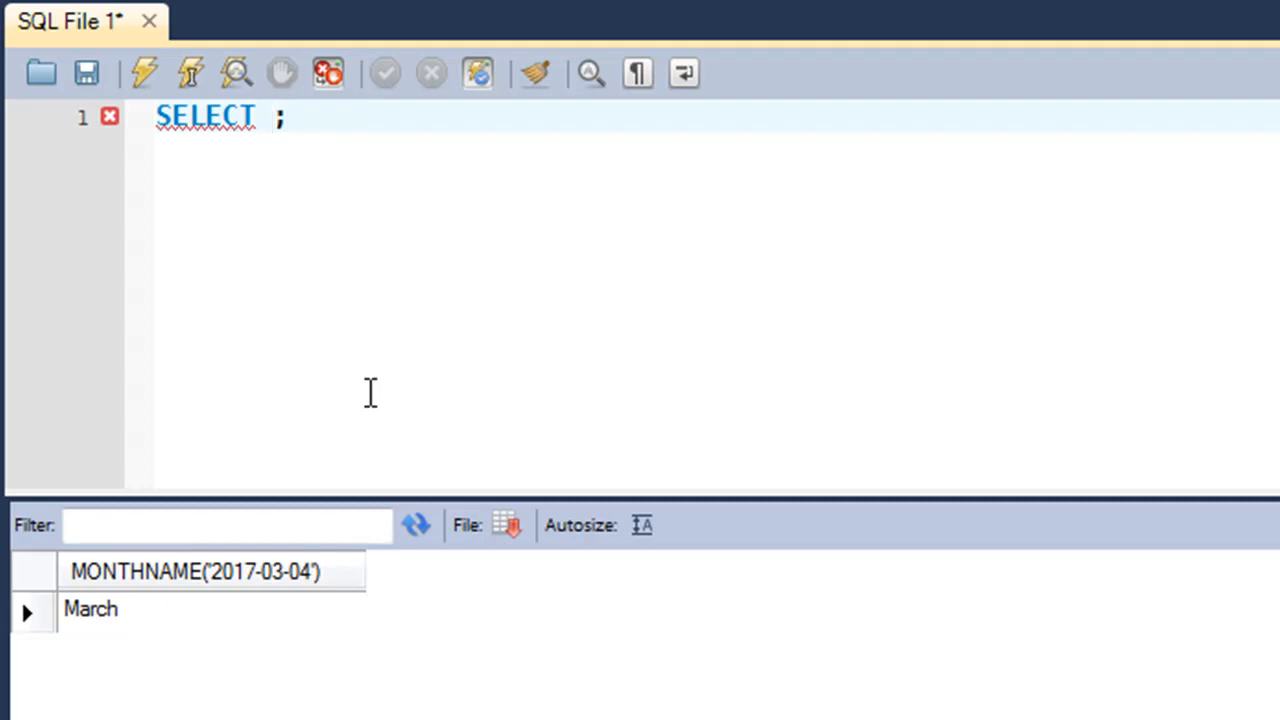
# Insert TIMEDIFF() with an empty quoted string into the SELECT statement
pyautogui.write('TIME')
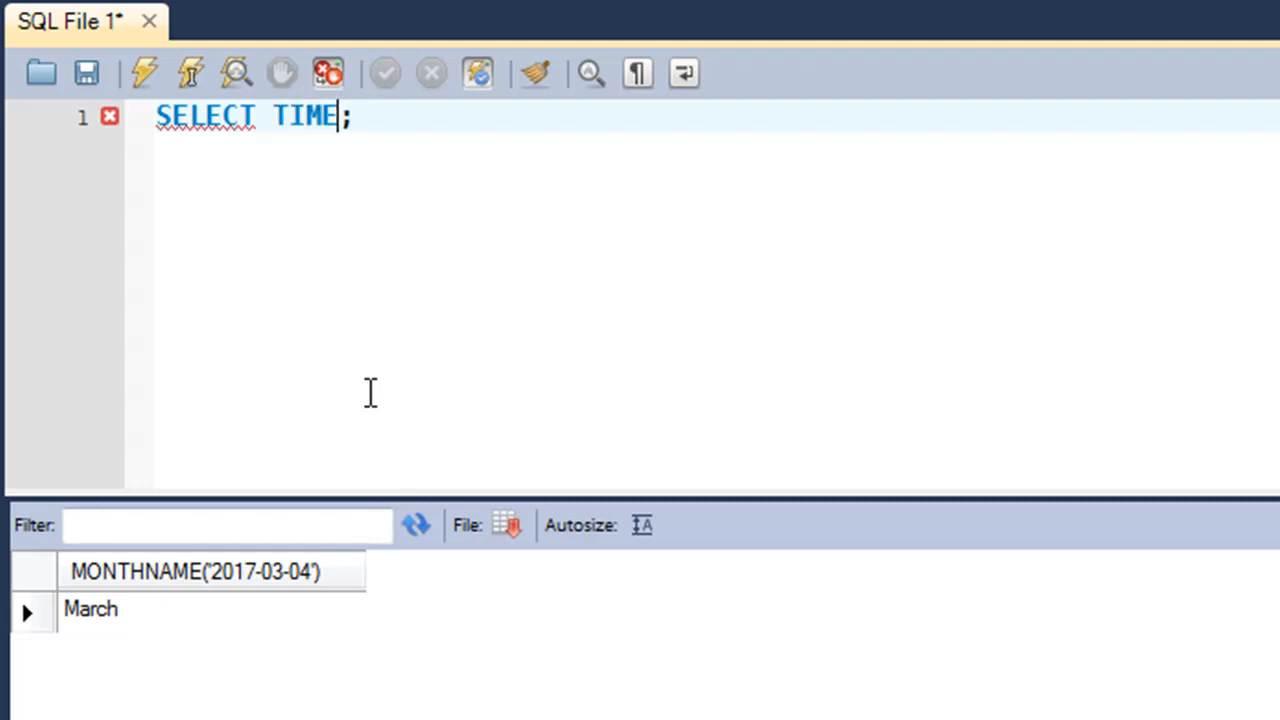
pyautogui.write('DIFF')
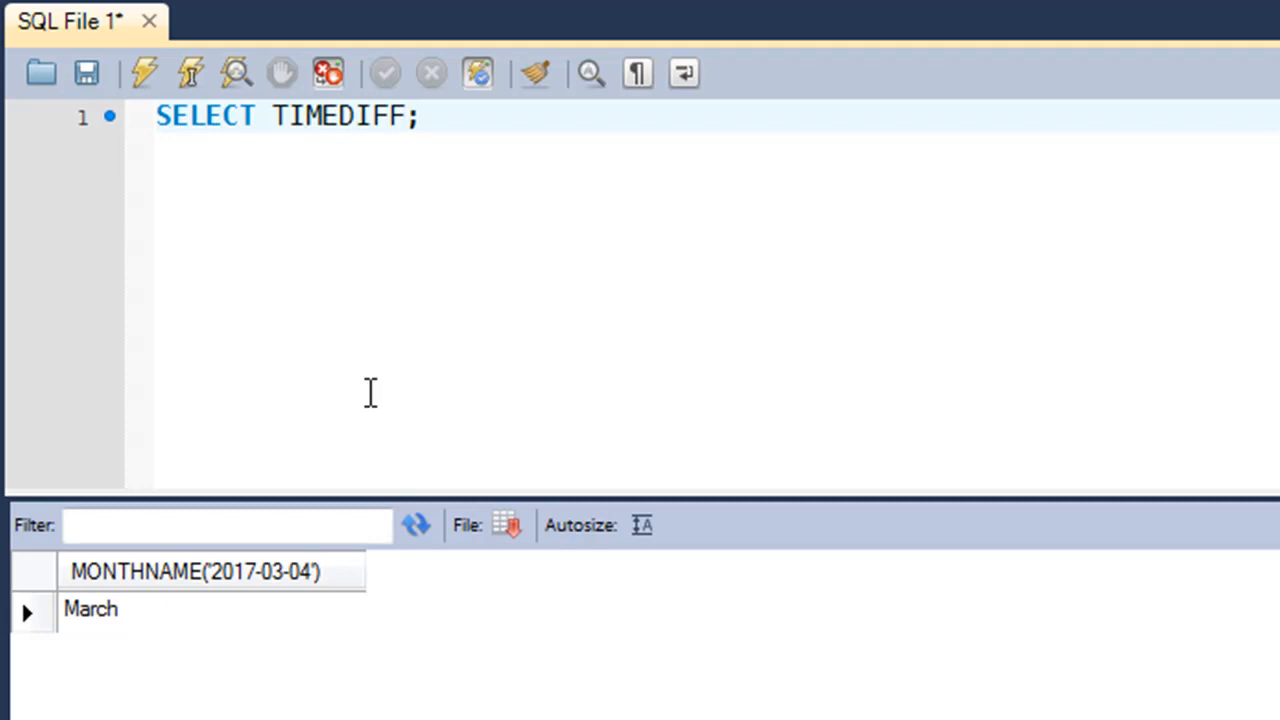
pyautogui.click(398, 116)
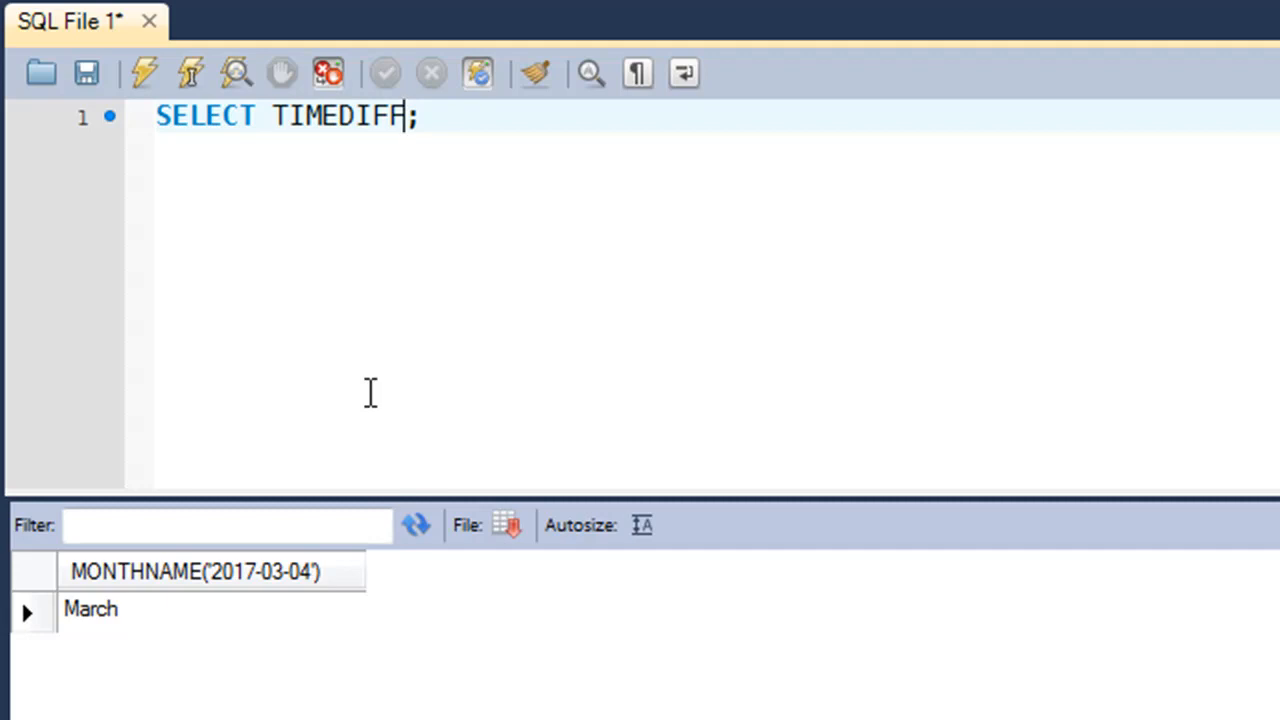
pyautogui.write('()')
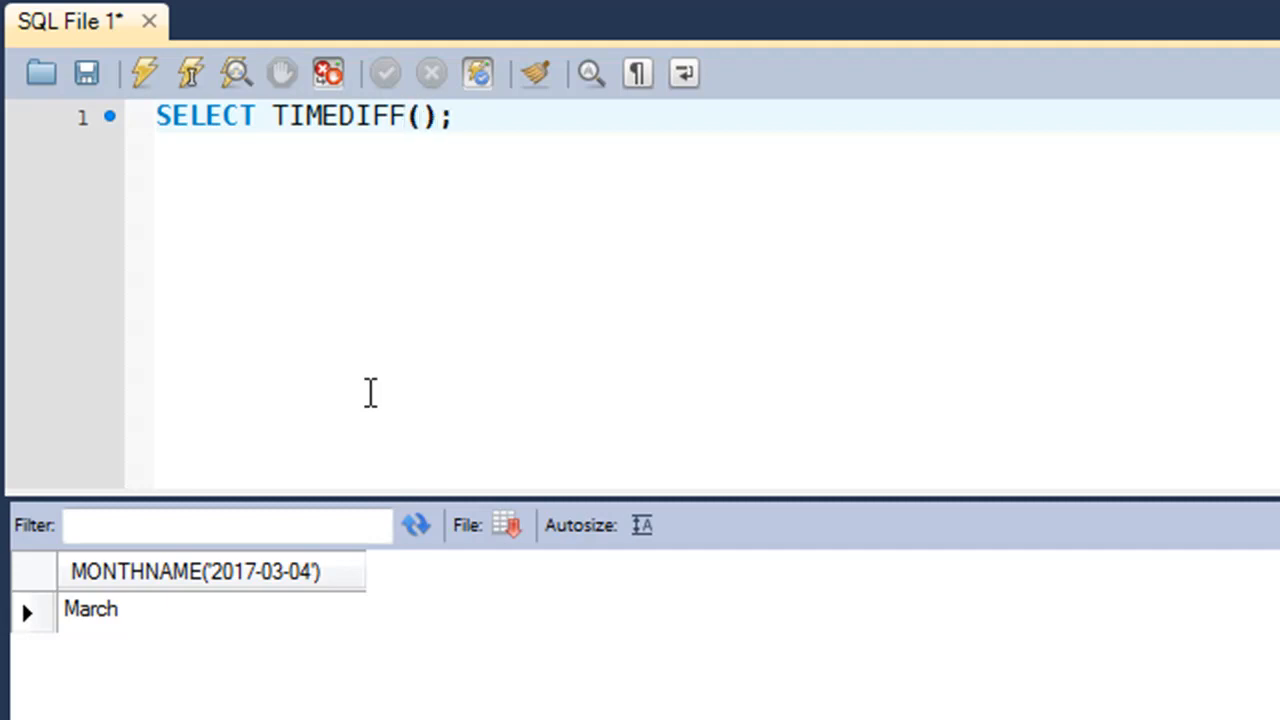
pyautogui.click(417, 116)
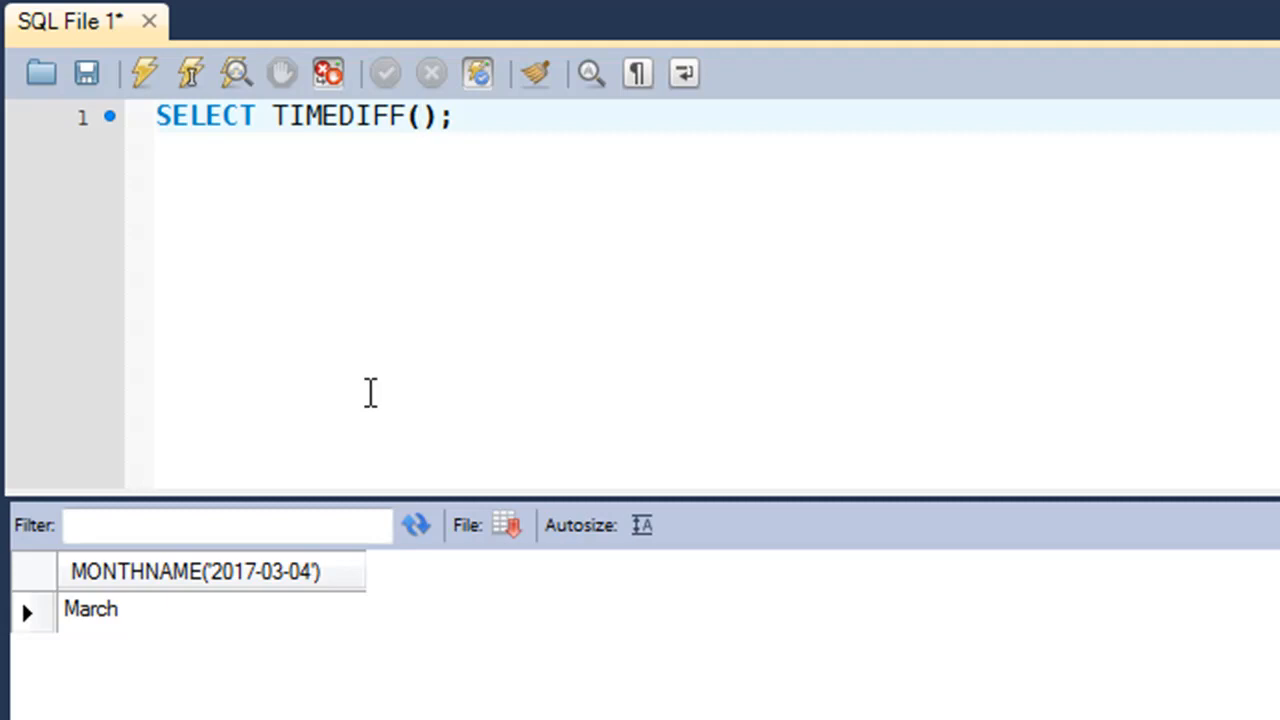
pyautogui.click(418, 116)
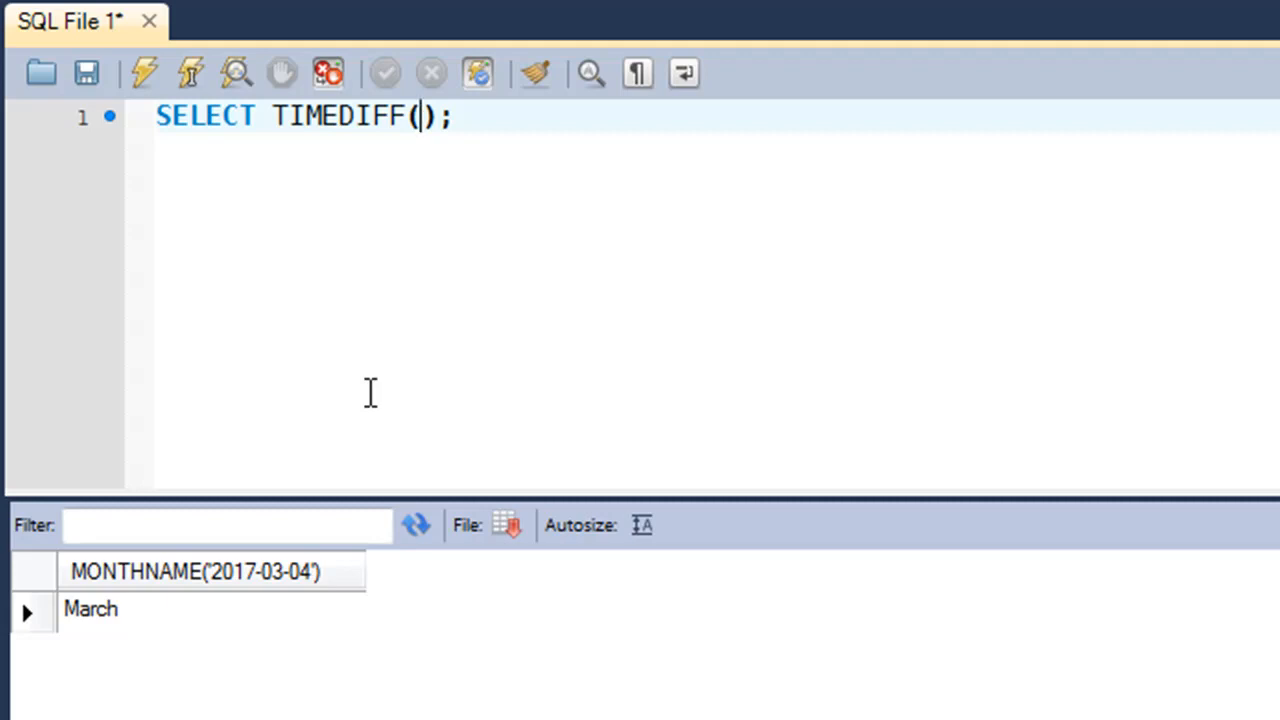
pyautogui.write("''")
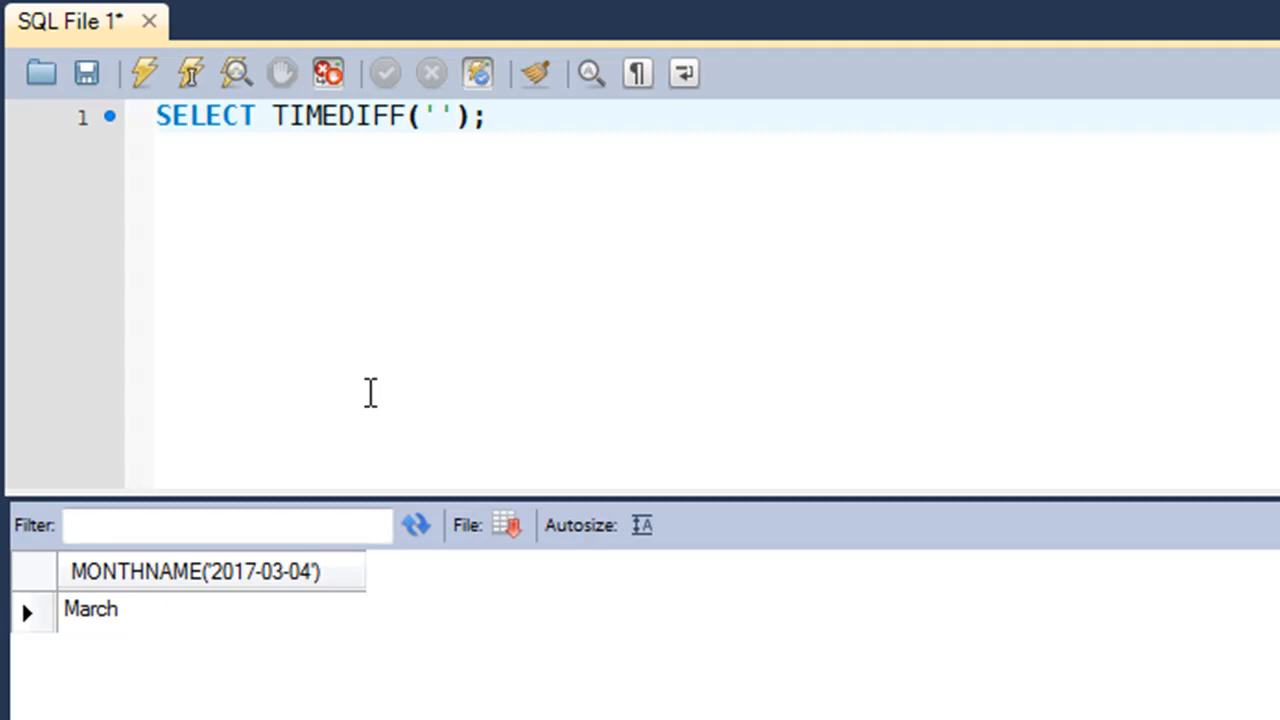
pyautogui.click(435, 116)
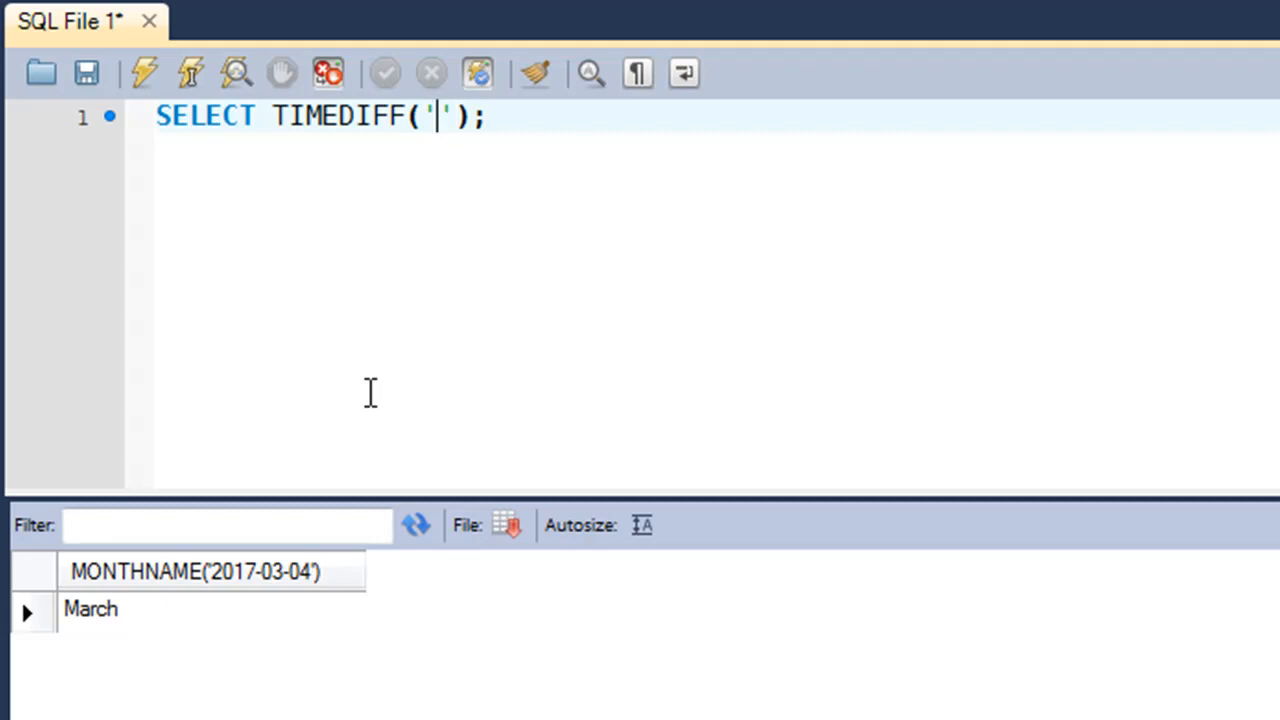
pyautogui.write('1976')
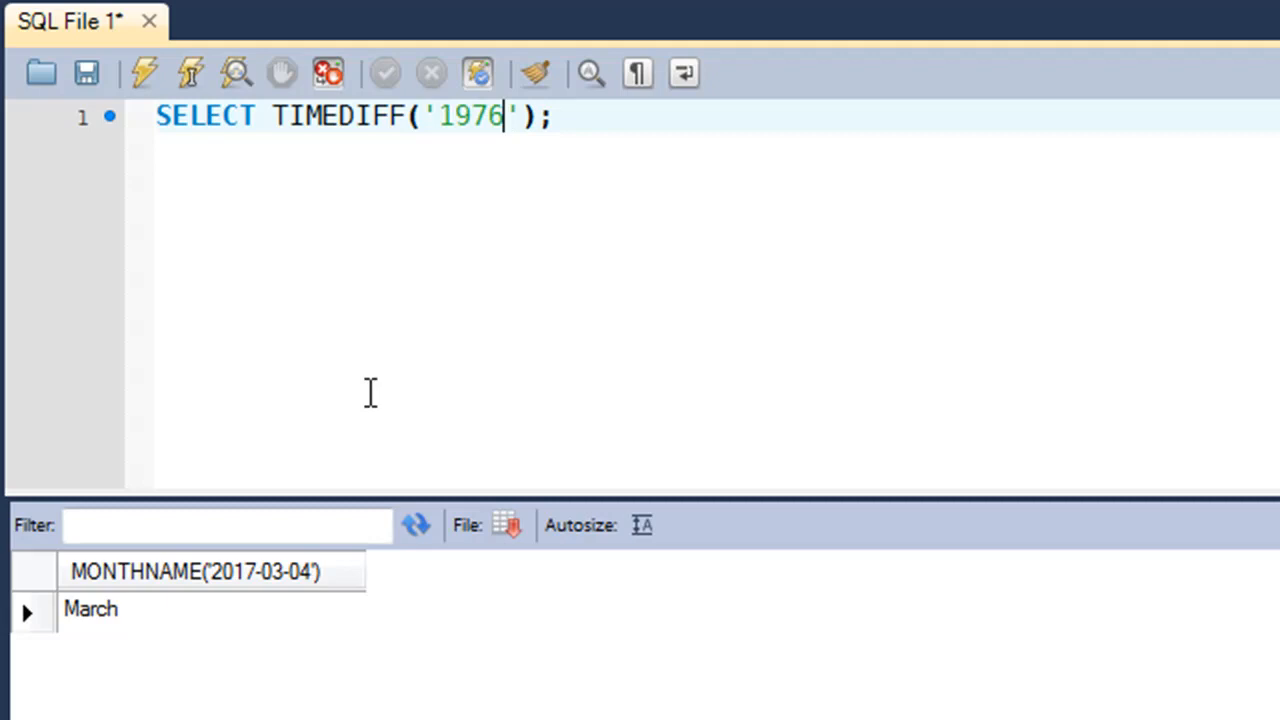
pyautogui.write('-10-')
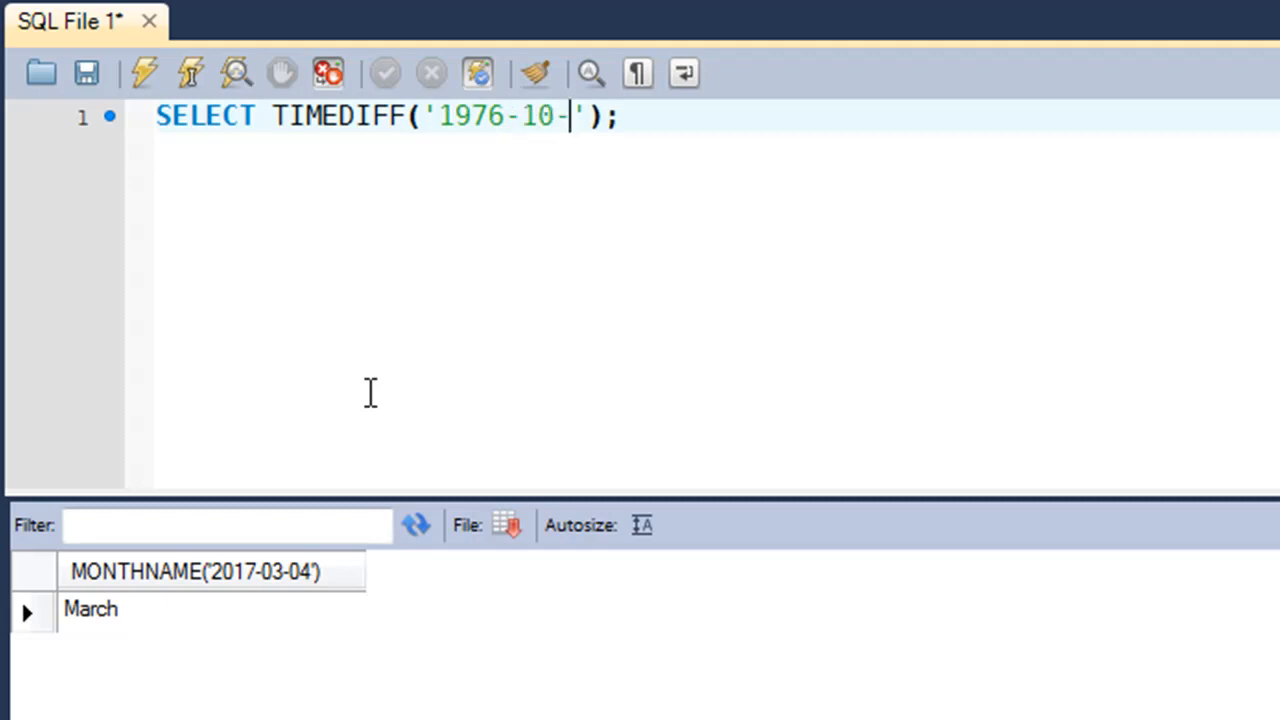
pyautogui.write('11')
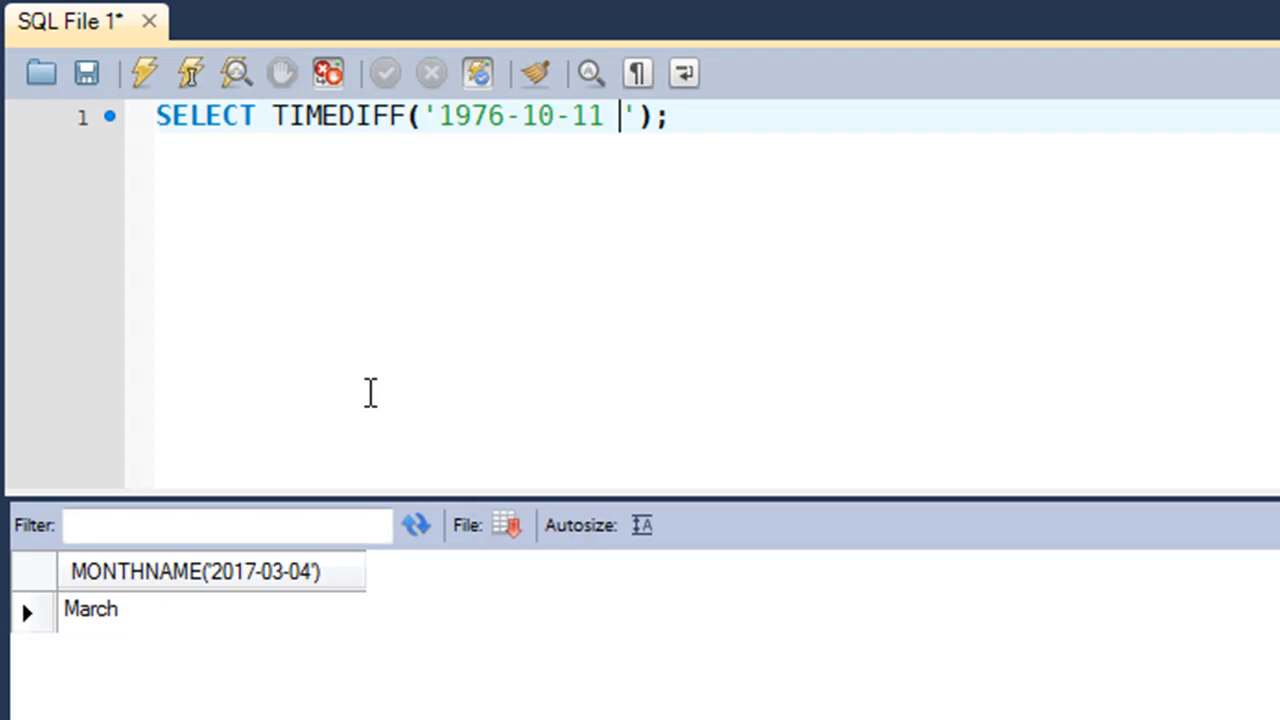
pyautogui.write('17')
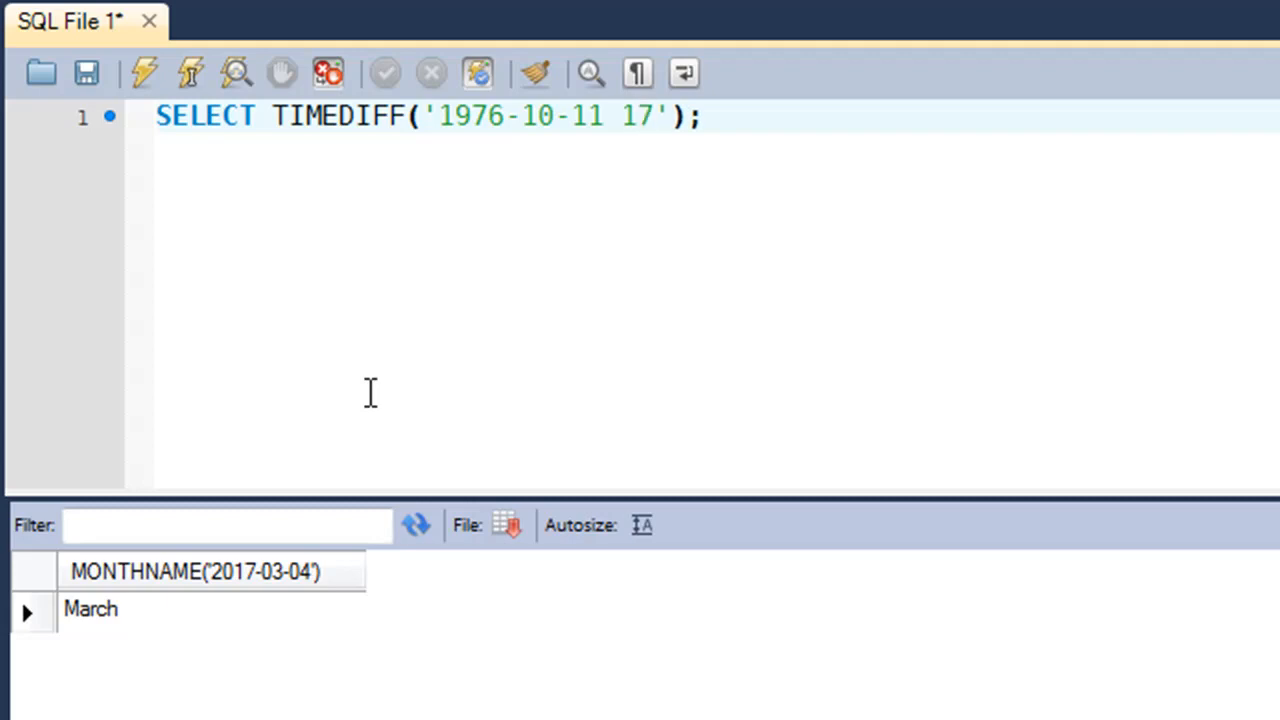
pyautogui.write(':50')
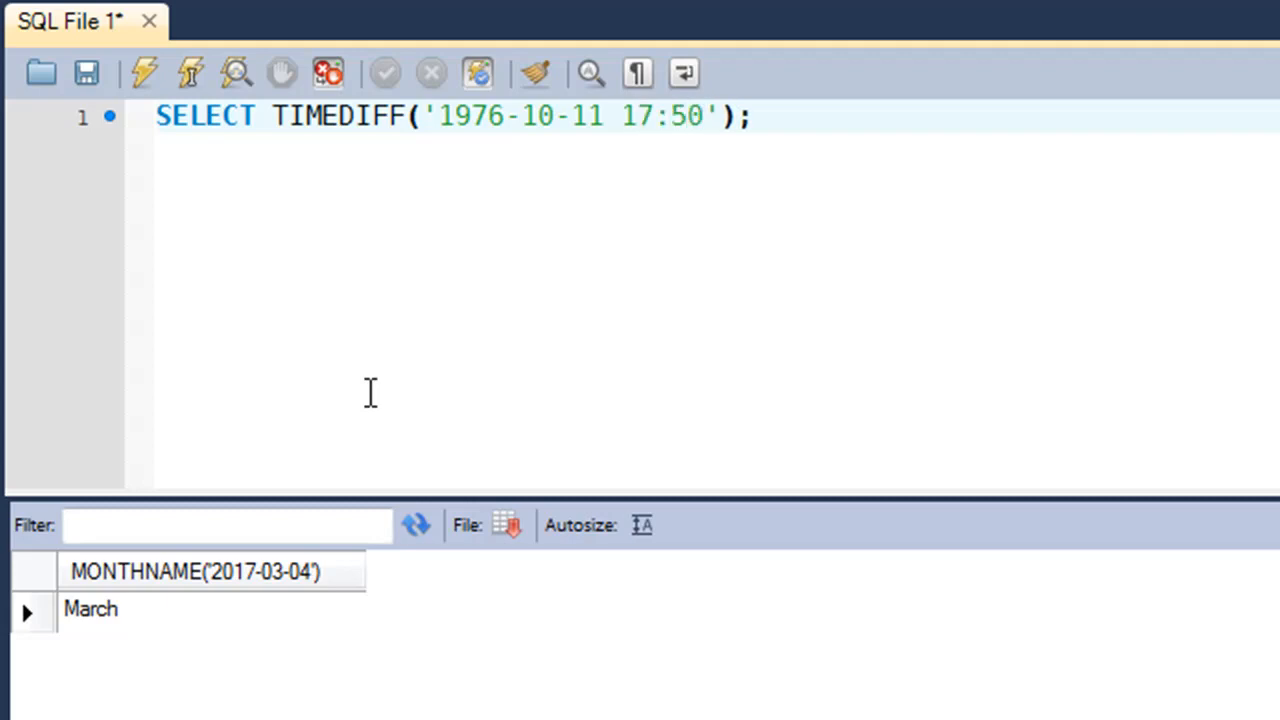
pyautogui.write(':28')
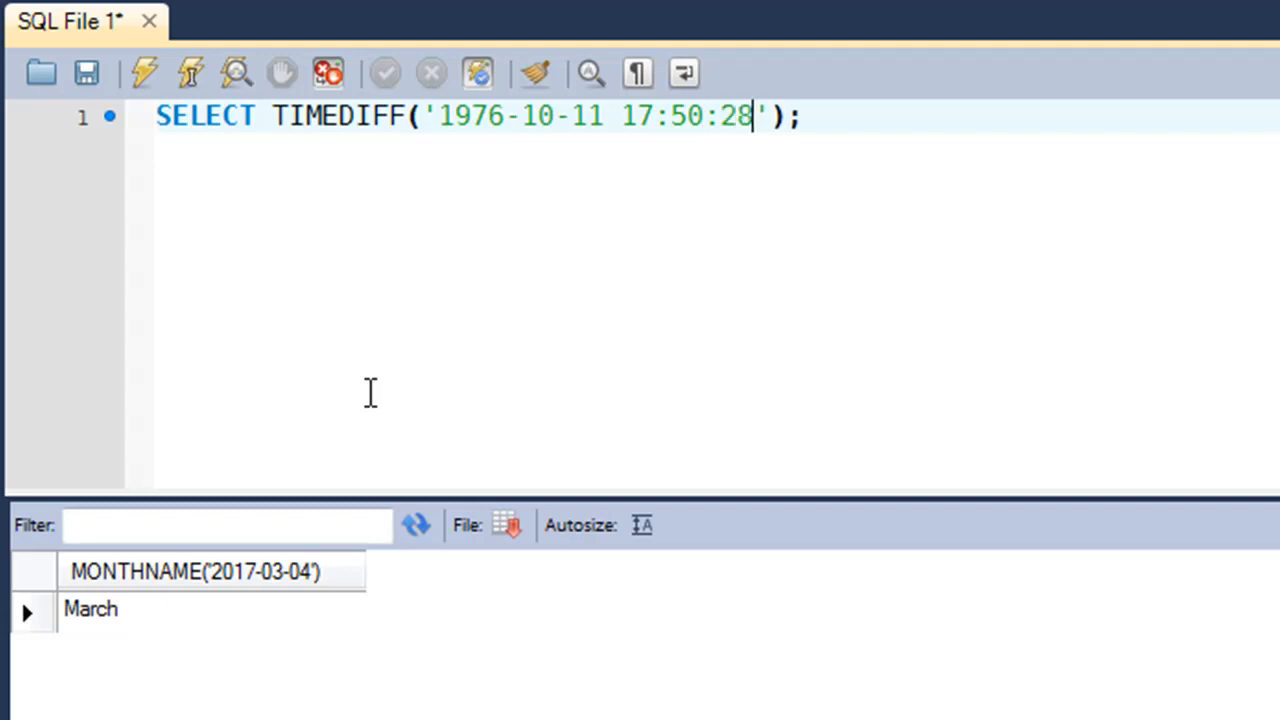
pyautogui.write(", '1")
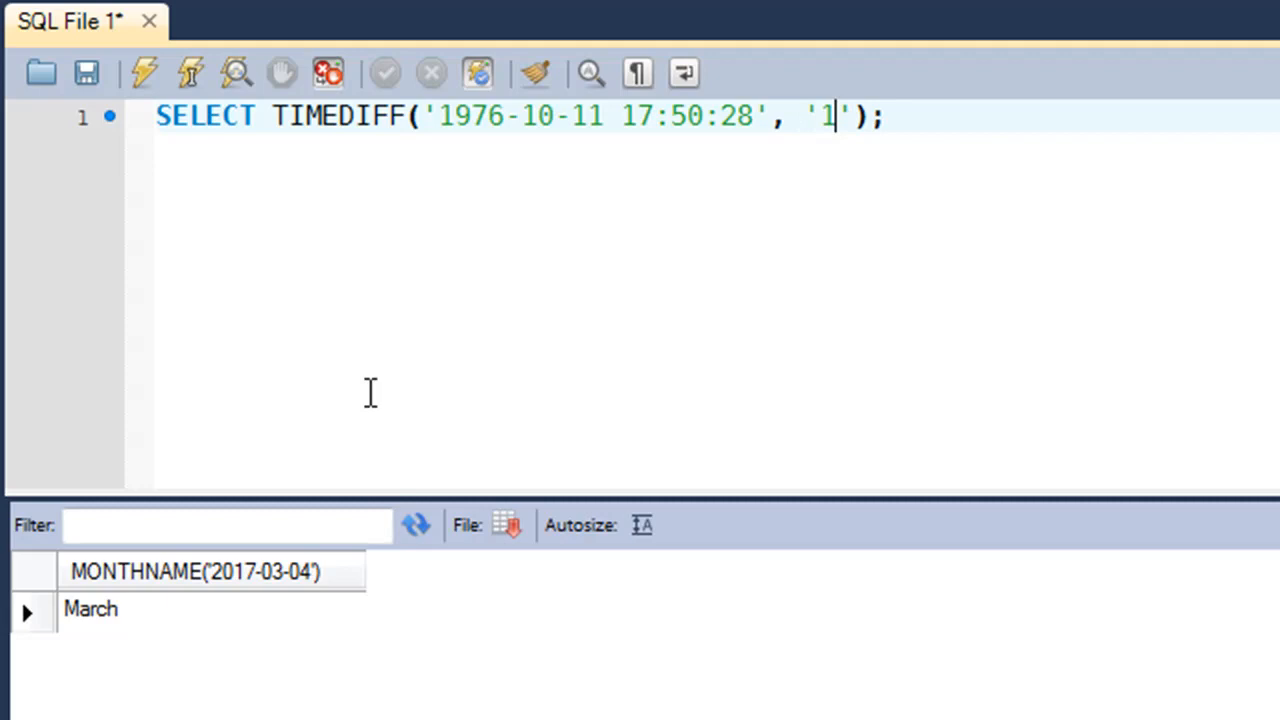
pyautogui.write('976-')
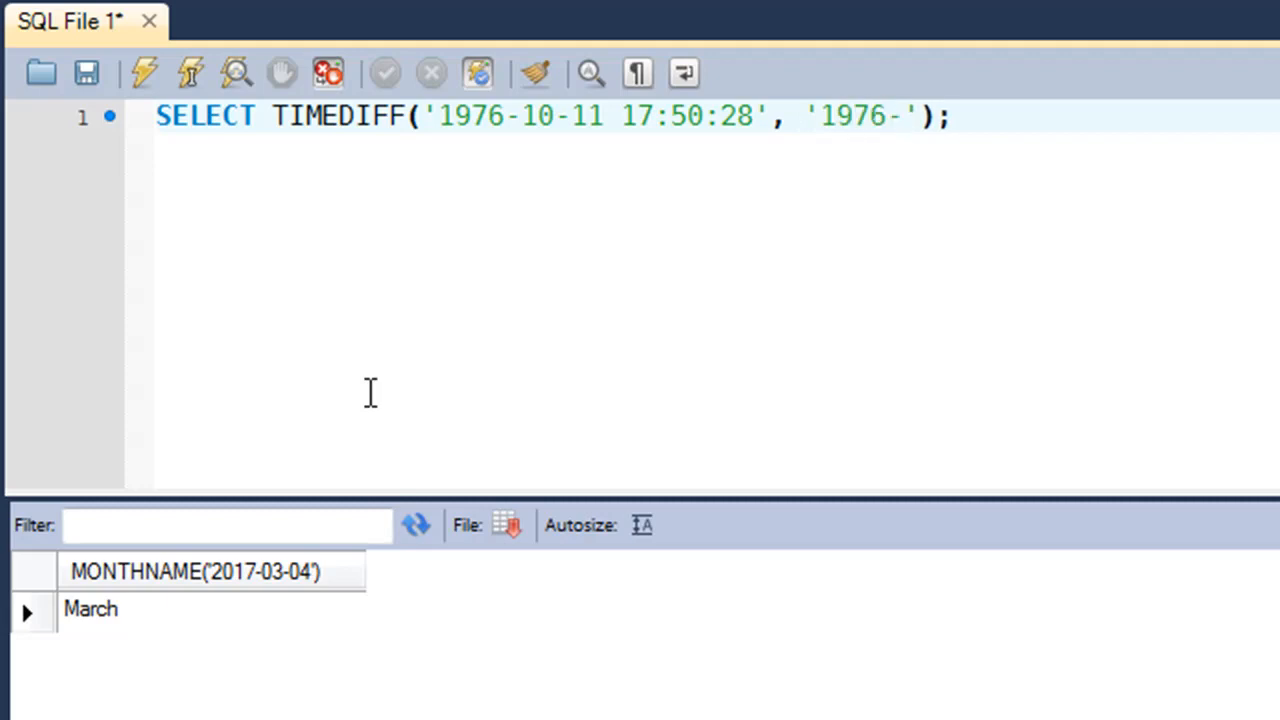
pyautogui.write('10-11')
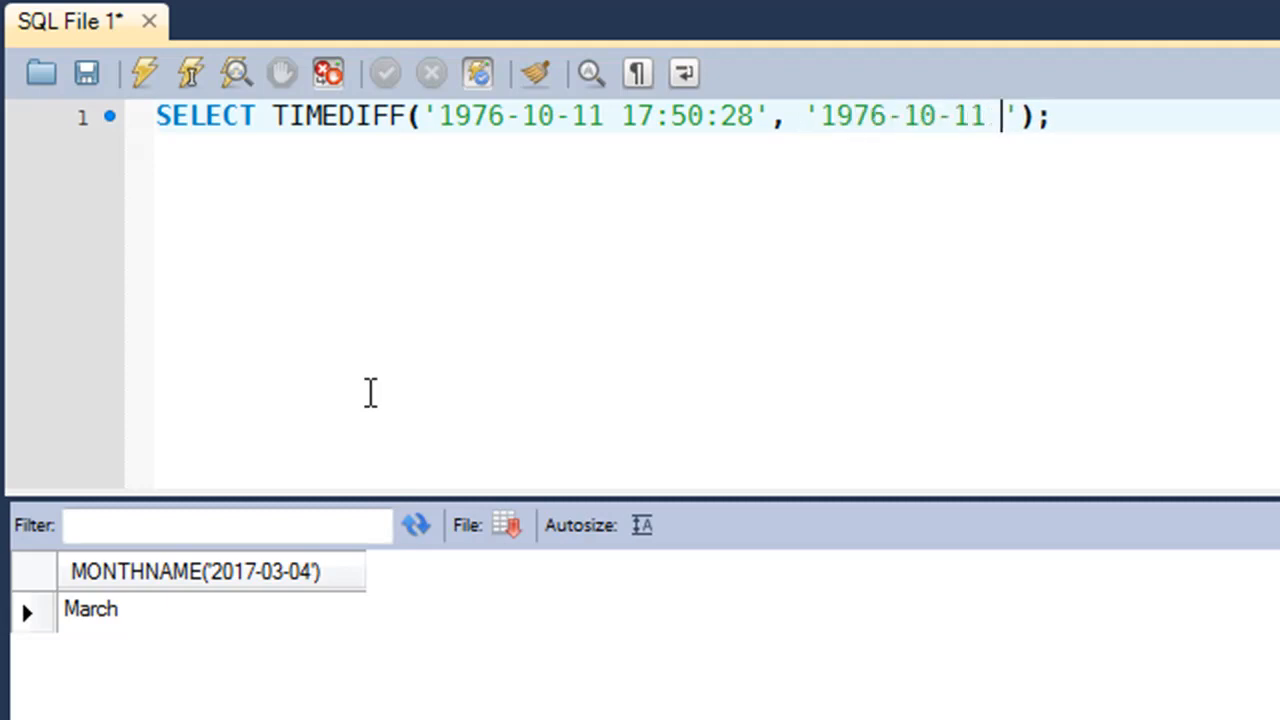
pyautogui.write('2')
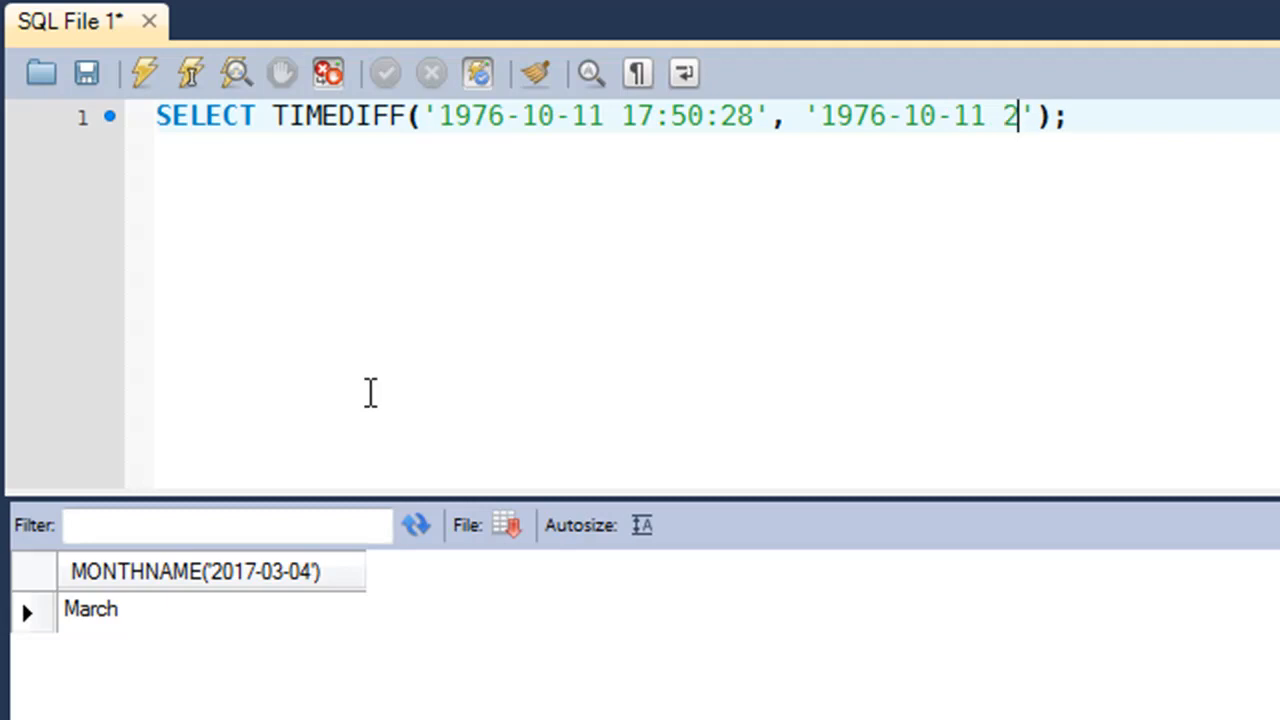
pyautogui.write('0:')
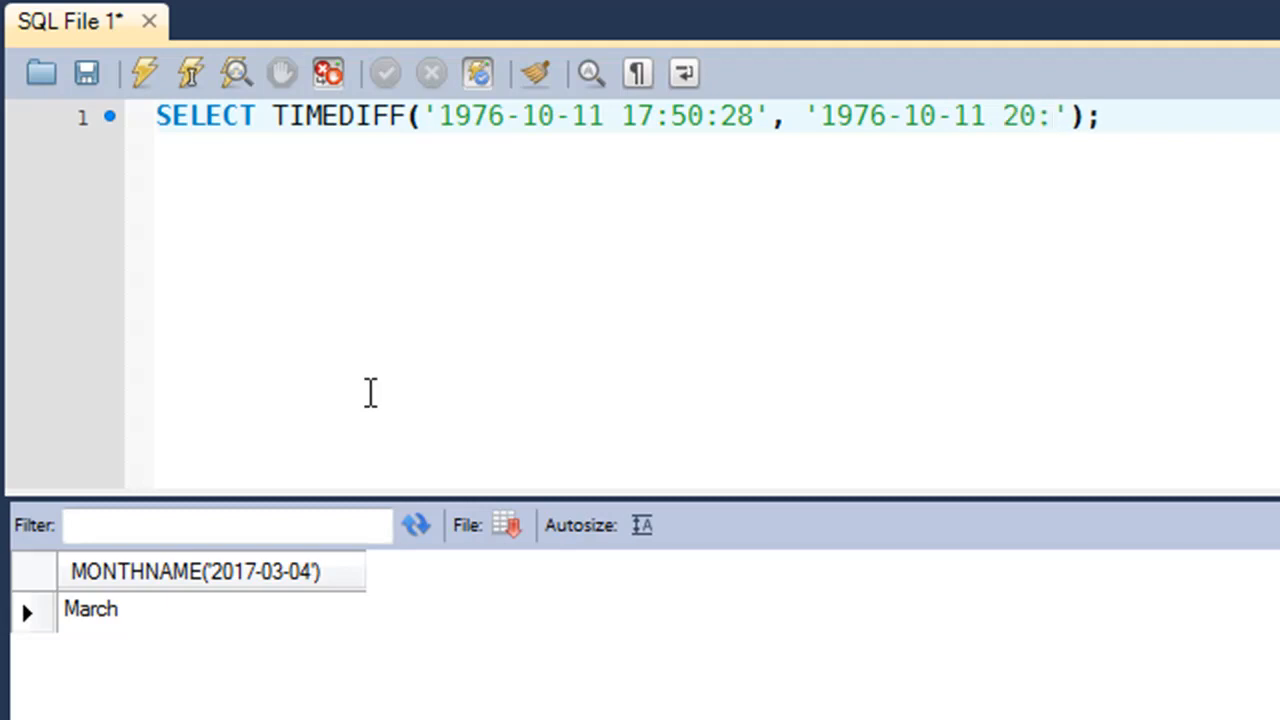
pyautogui.write('08')
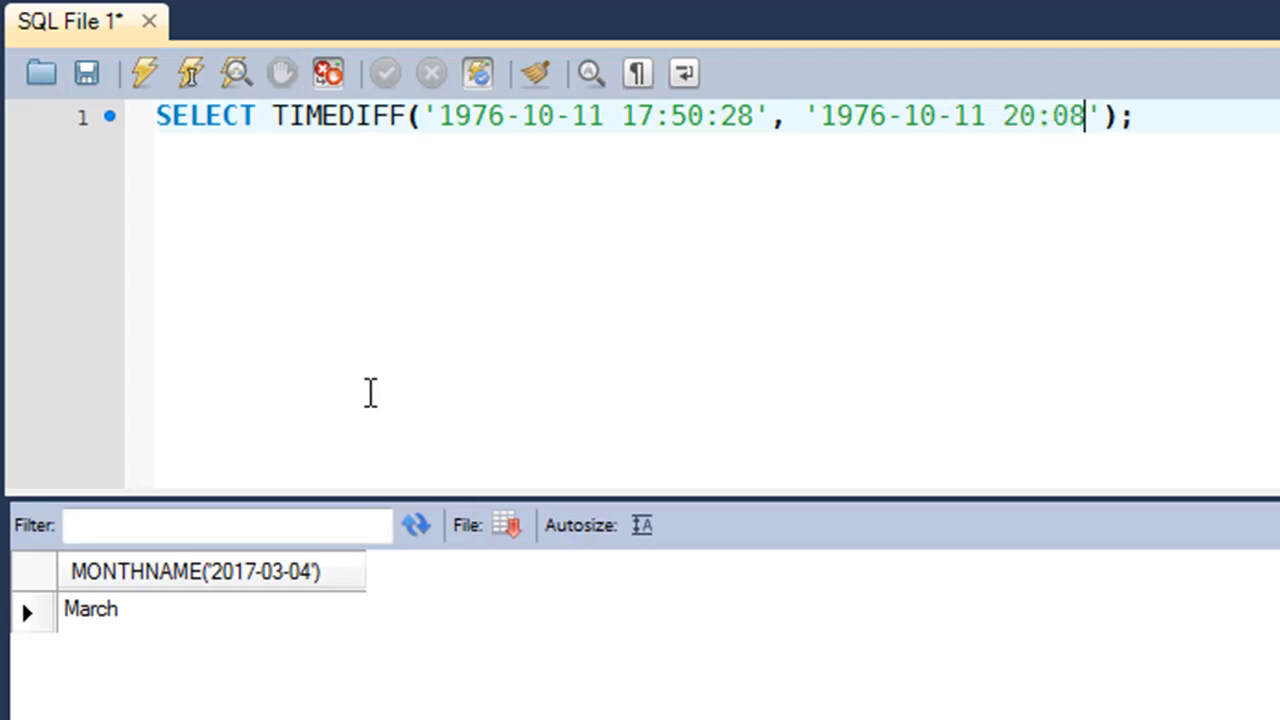
pyautogui.write(':2')
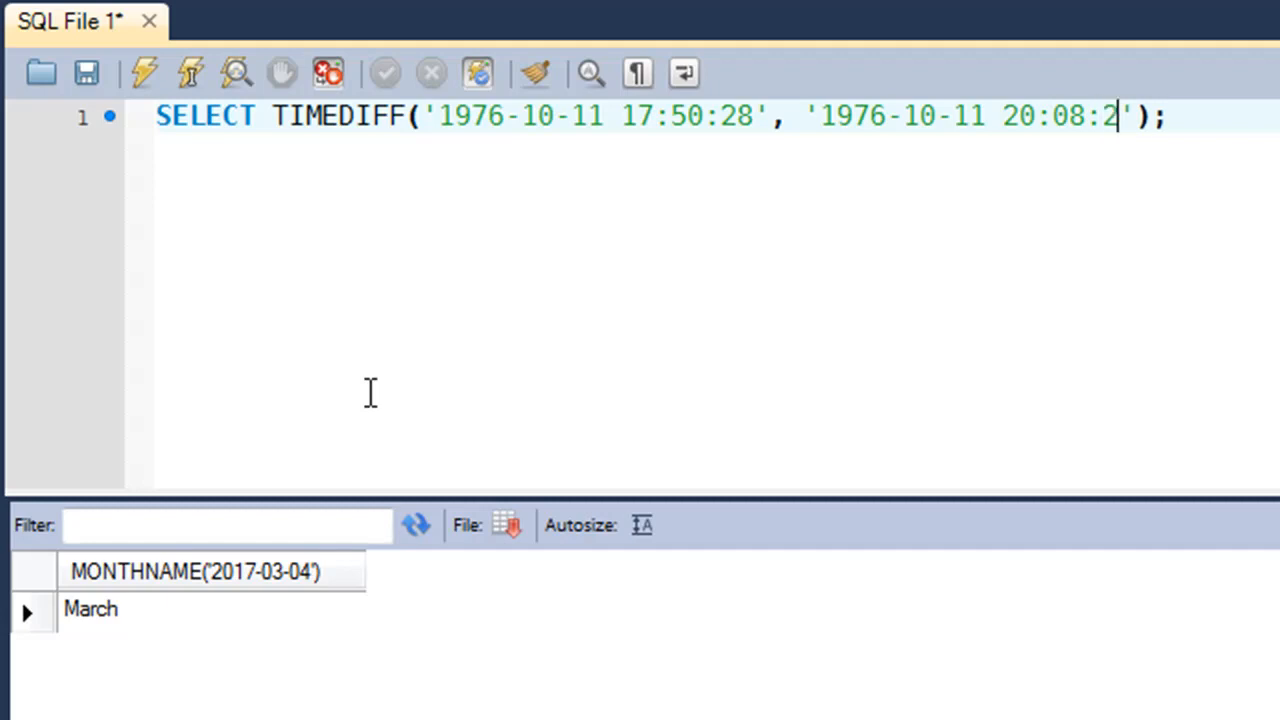
pyautogui.write('7')
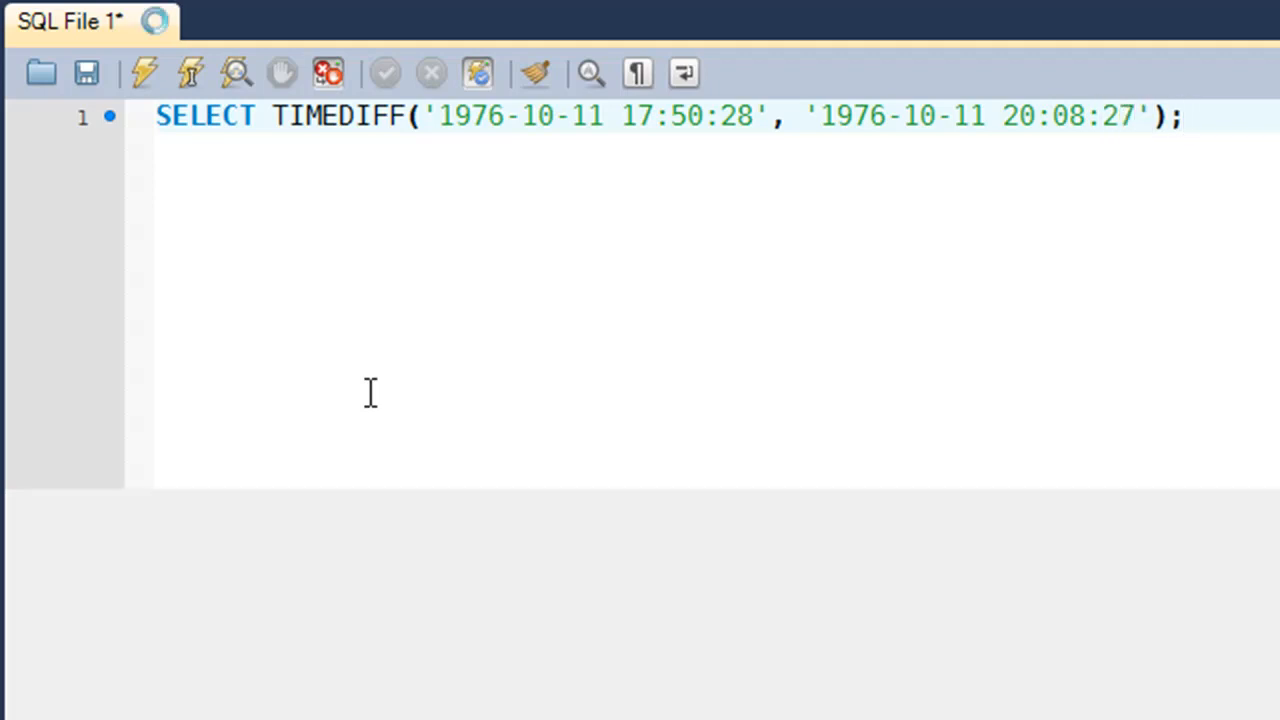
# Run the TIMEDIFF query, which returns -02:17:59
pyautogui.click(143, 72)
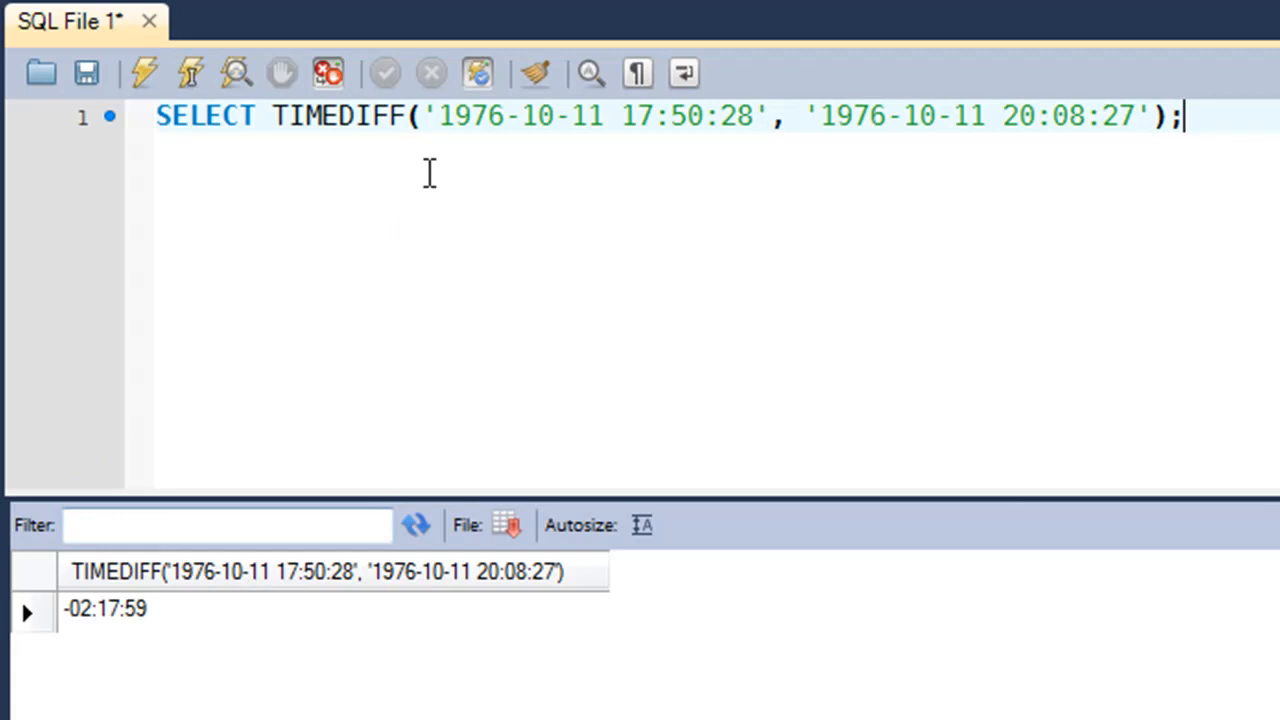
pyautogui.moveTo(650, 167)
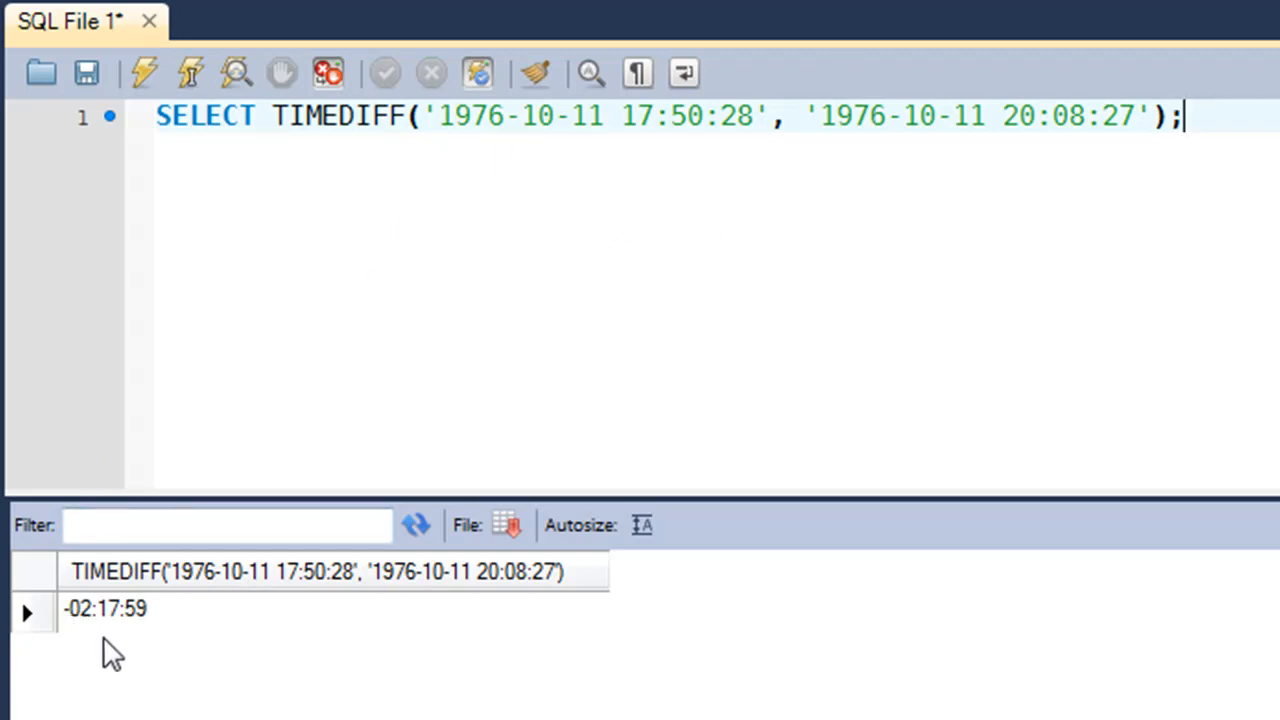
pyautogui.moveTo(205, 665)
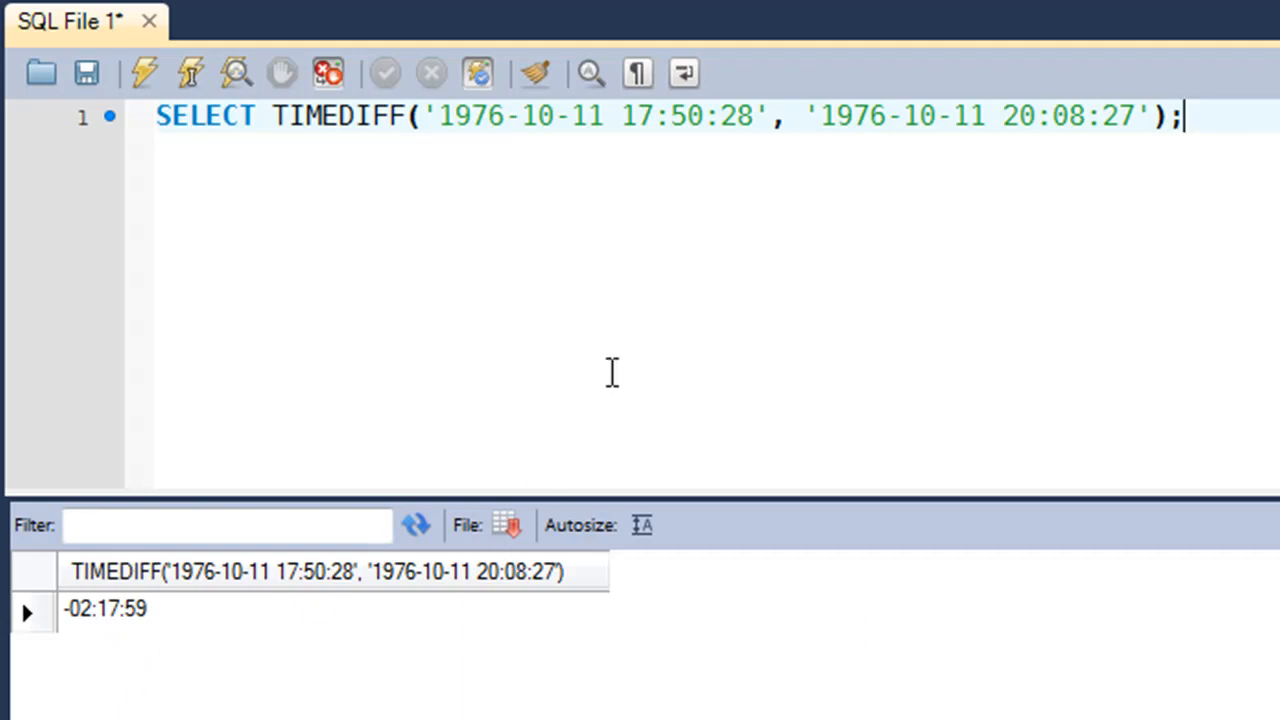
pyautogui.moveTo(1148, 214)
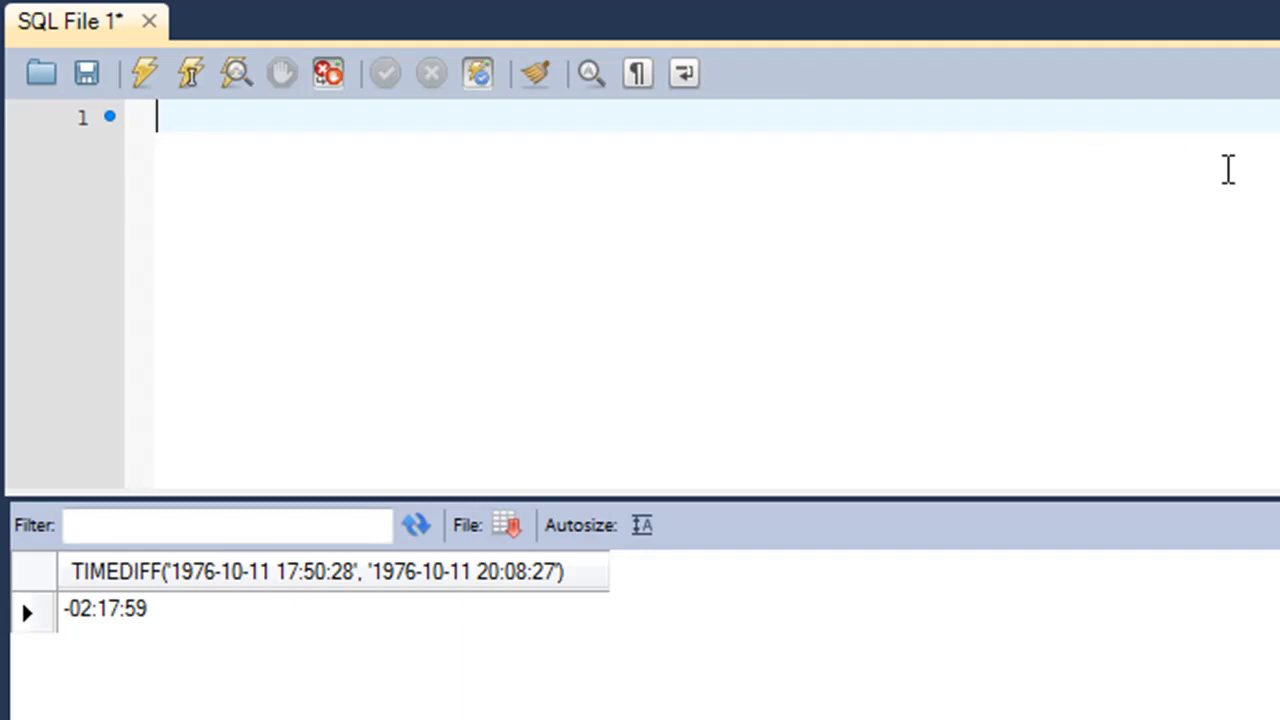
# Type SELECT TIME_TO_SEC() on line 1
pyautogui.write('SE')
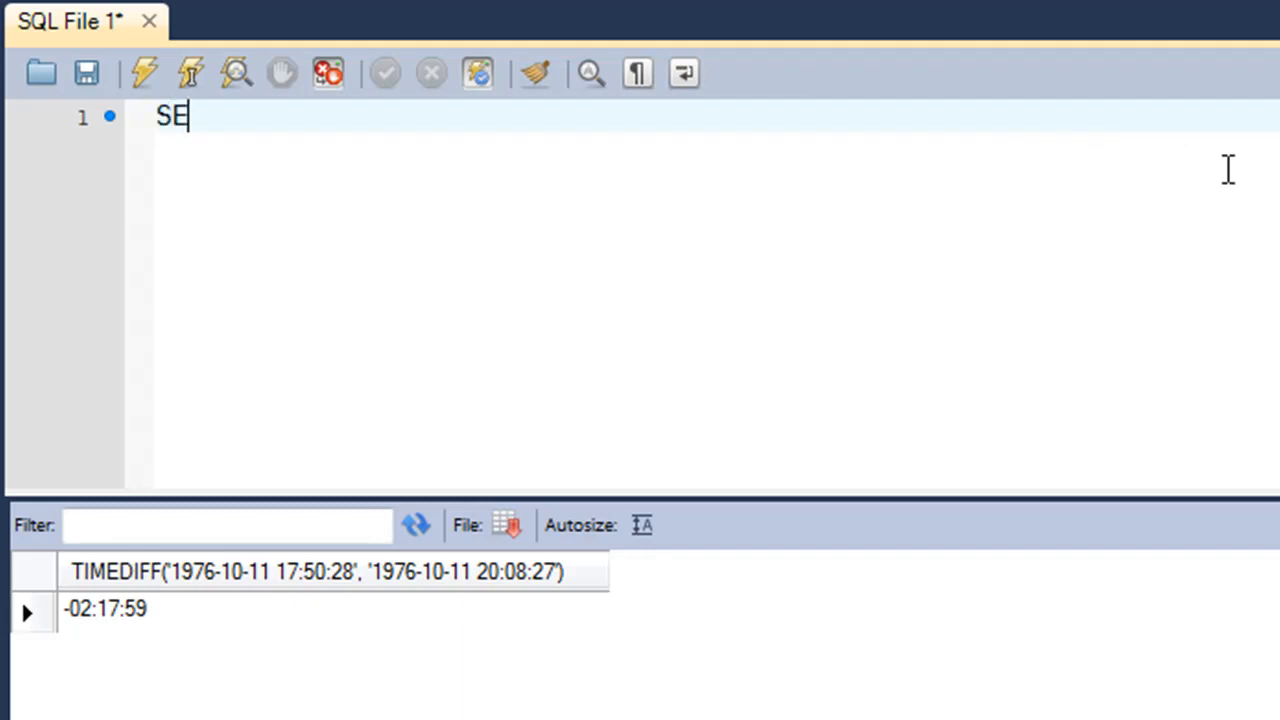
pyautogui.write('LECT')
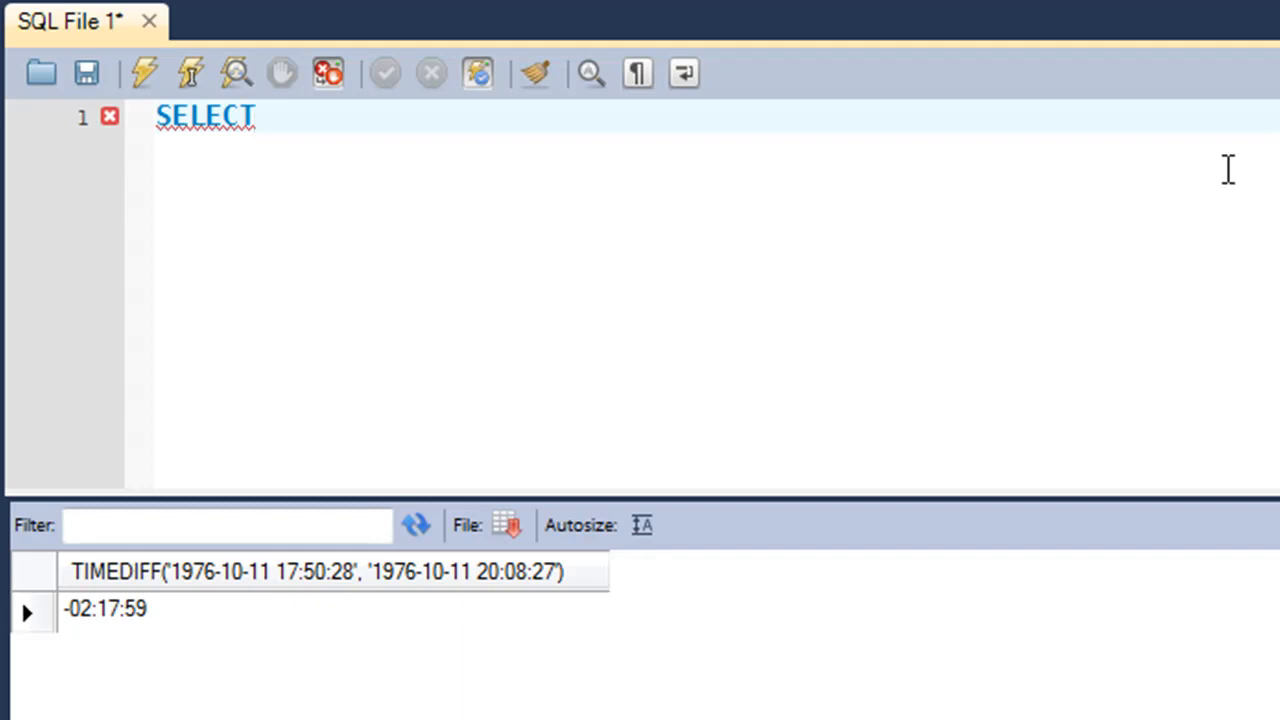
pyautogui.click(255, 116)
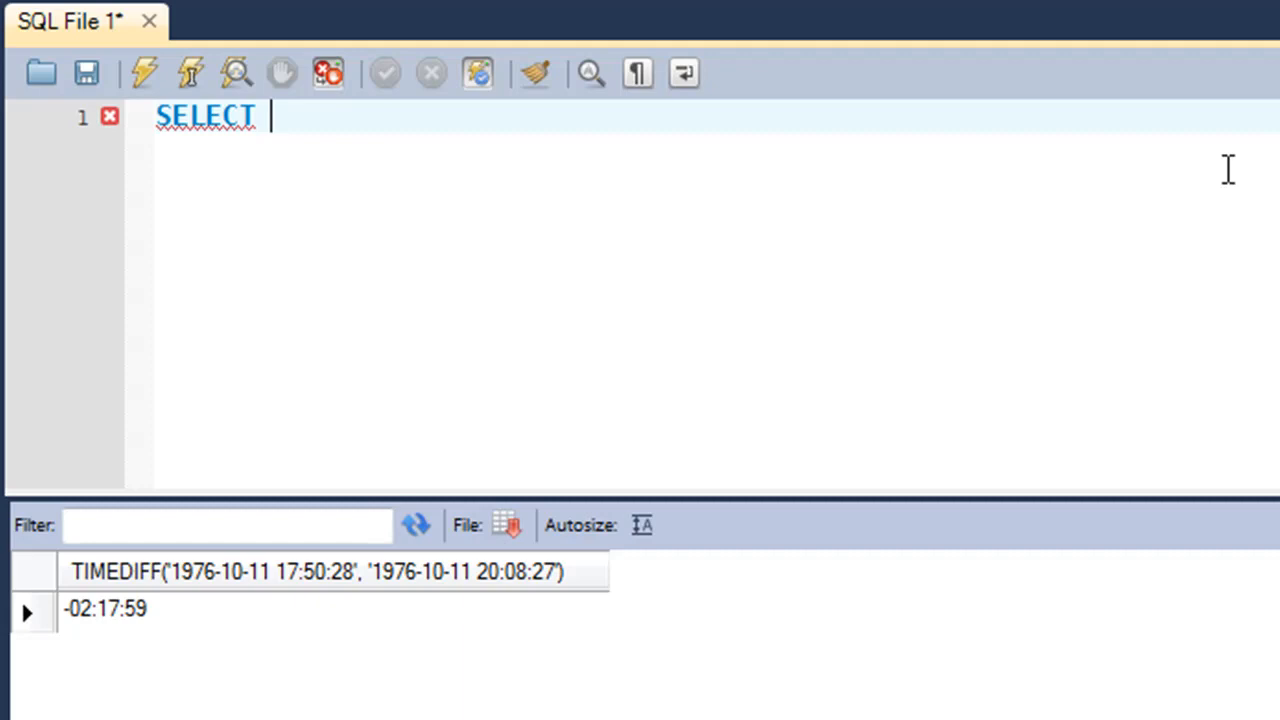
pyautogui.write('TIME_')
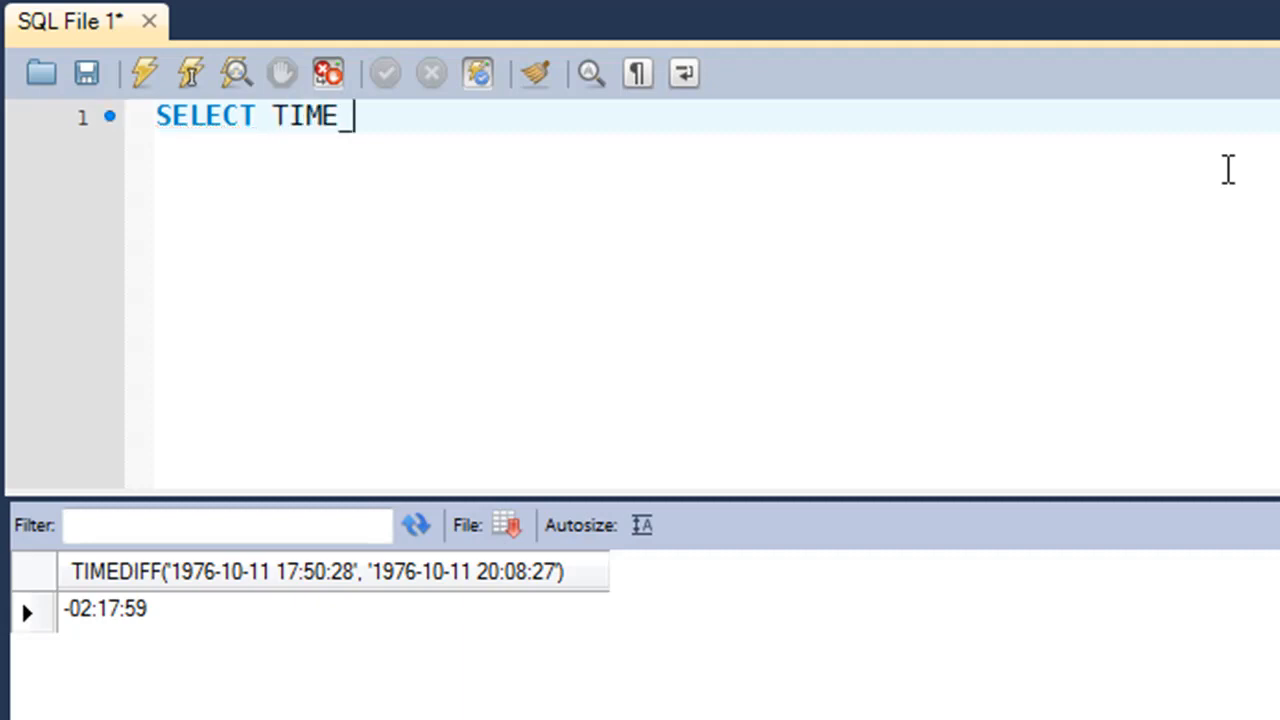
pyautogui.write('TO_')
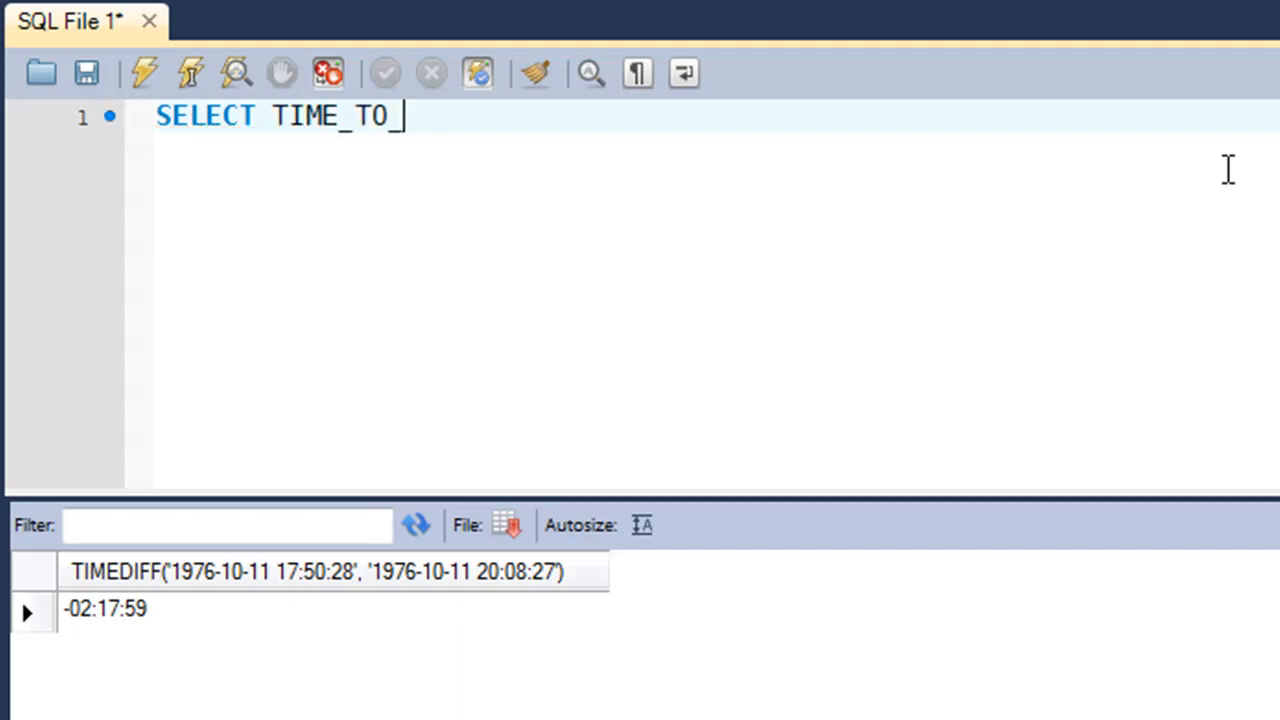
pyautogui.write('SEC()')
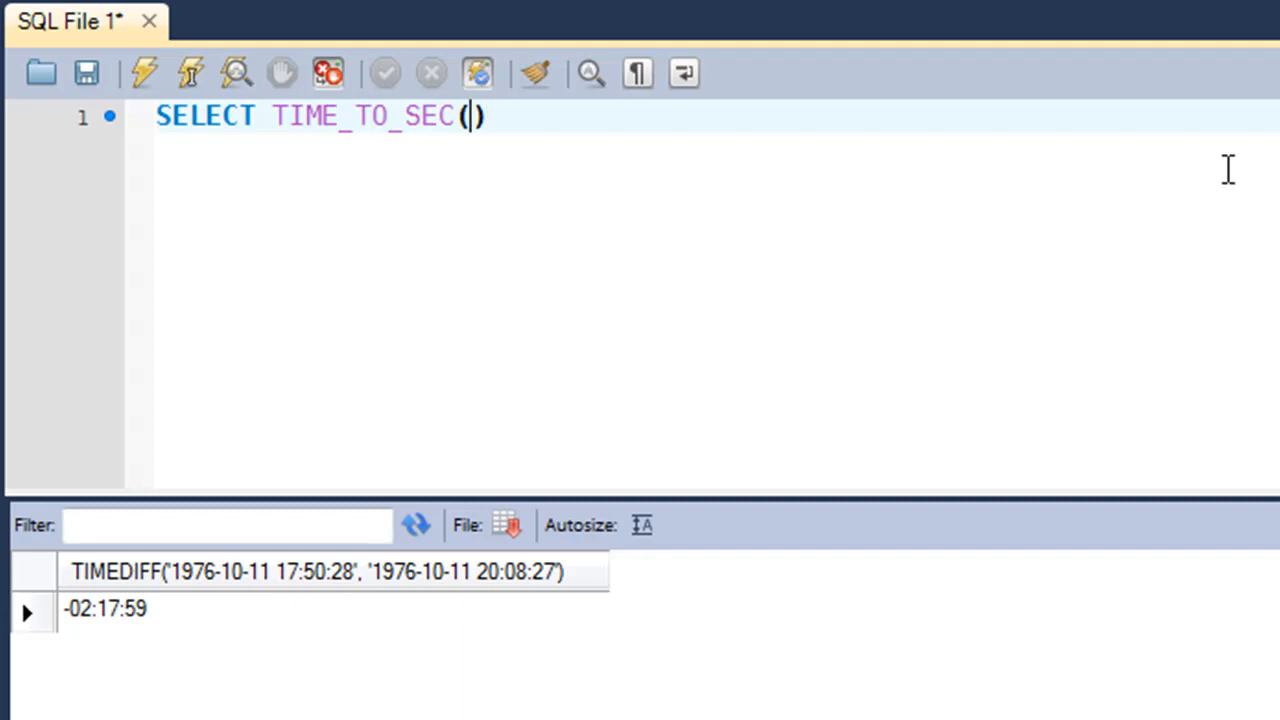
# Pass '23:15:26' to TIME_TO_SEC and run the query, returning 83726
pyautogui.write("''")
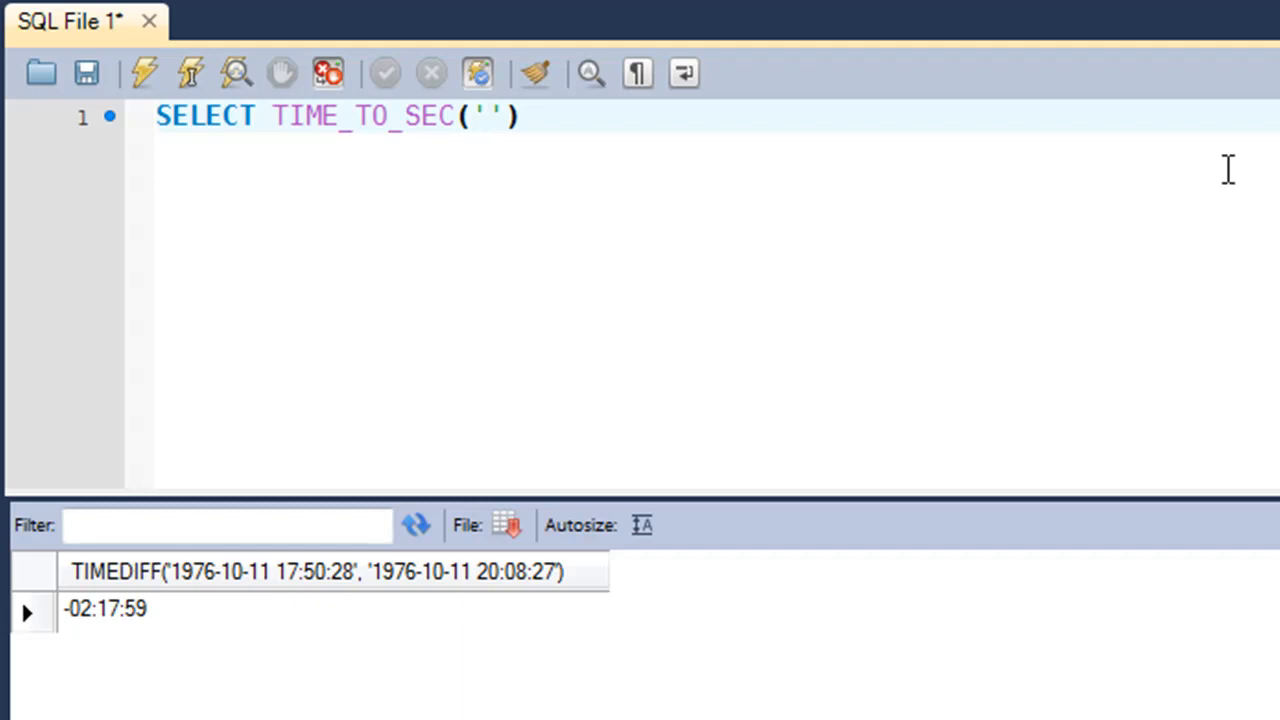
pyautogui.write('23')
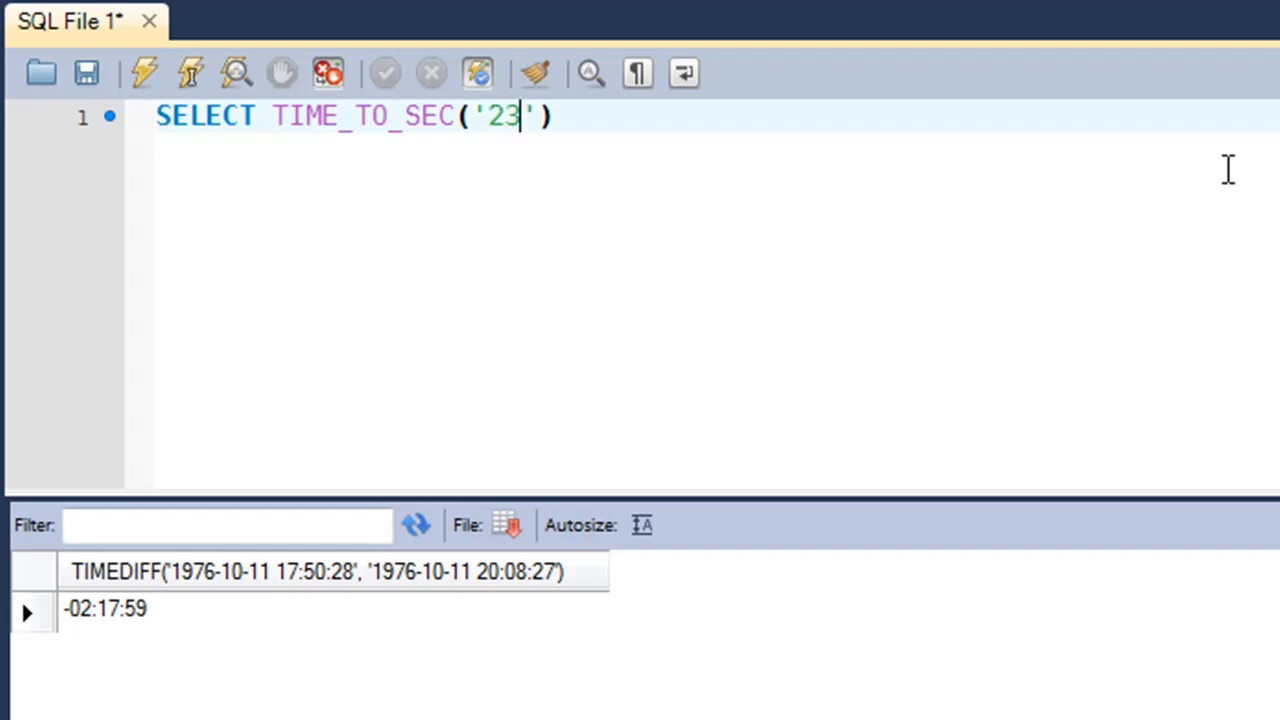
pyautogui.write(':15')
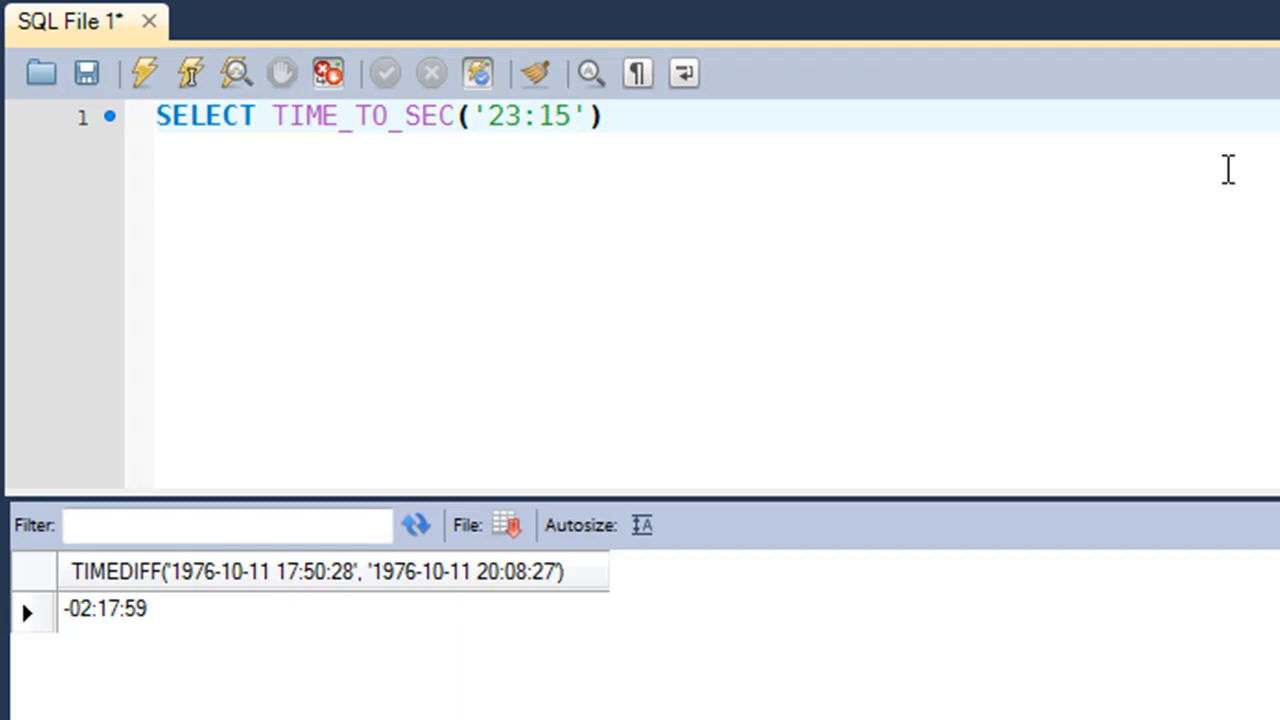
pyautogui.write(':26')
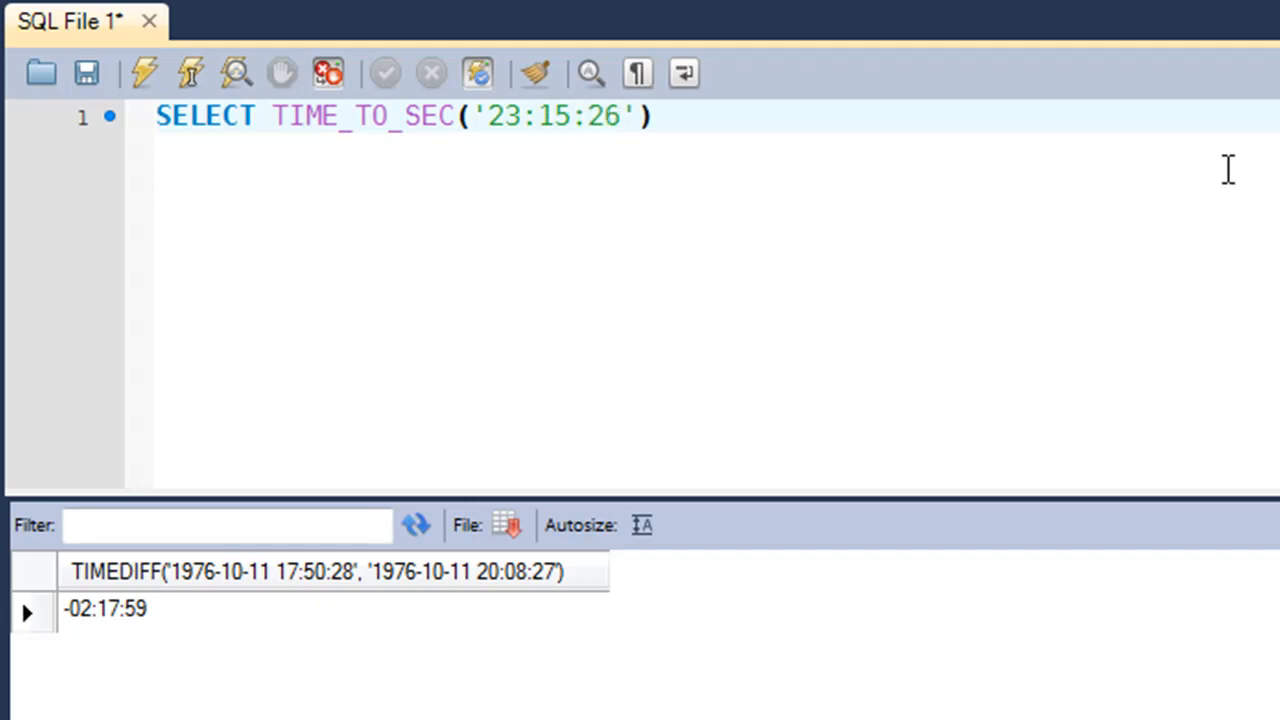
pyautogui.write(';')
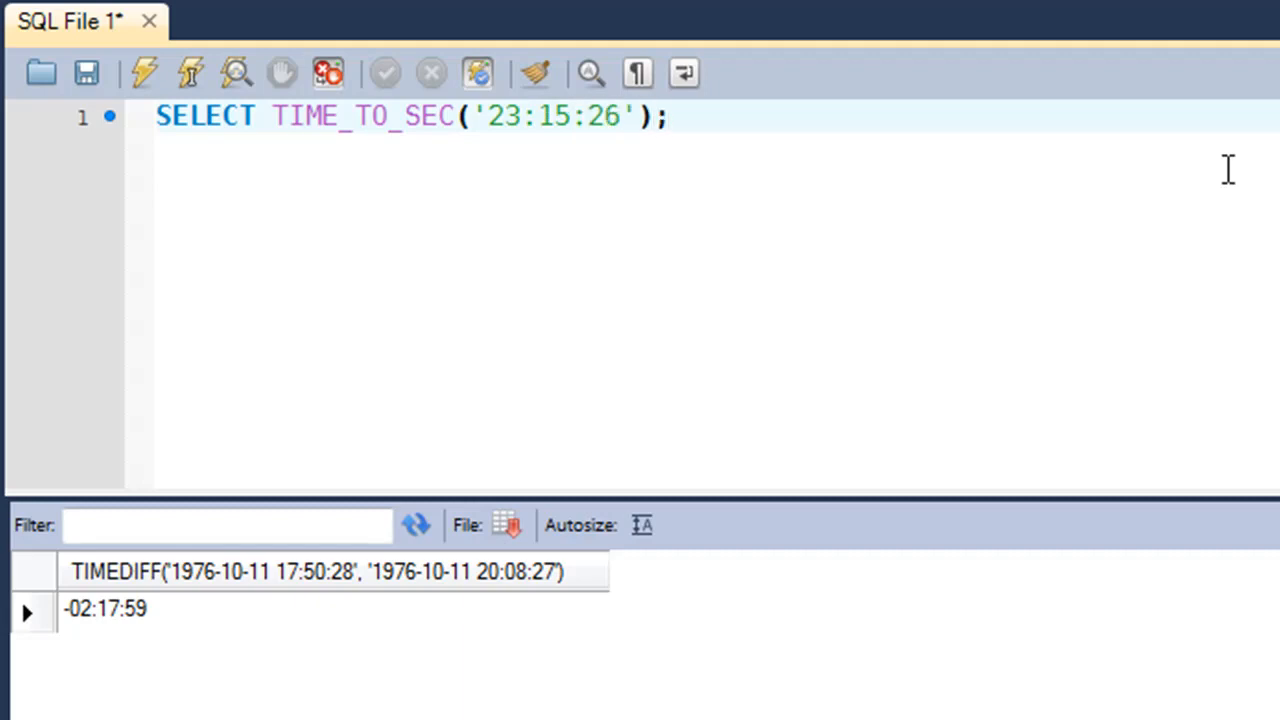
pyautogui.click(143, 72)
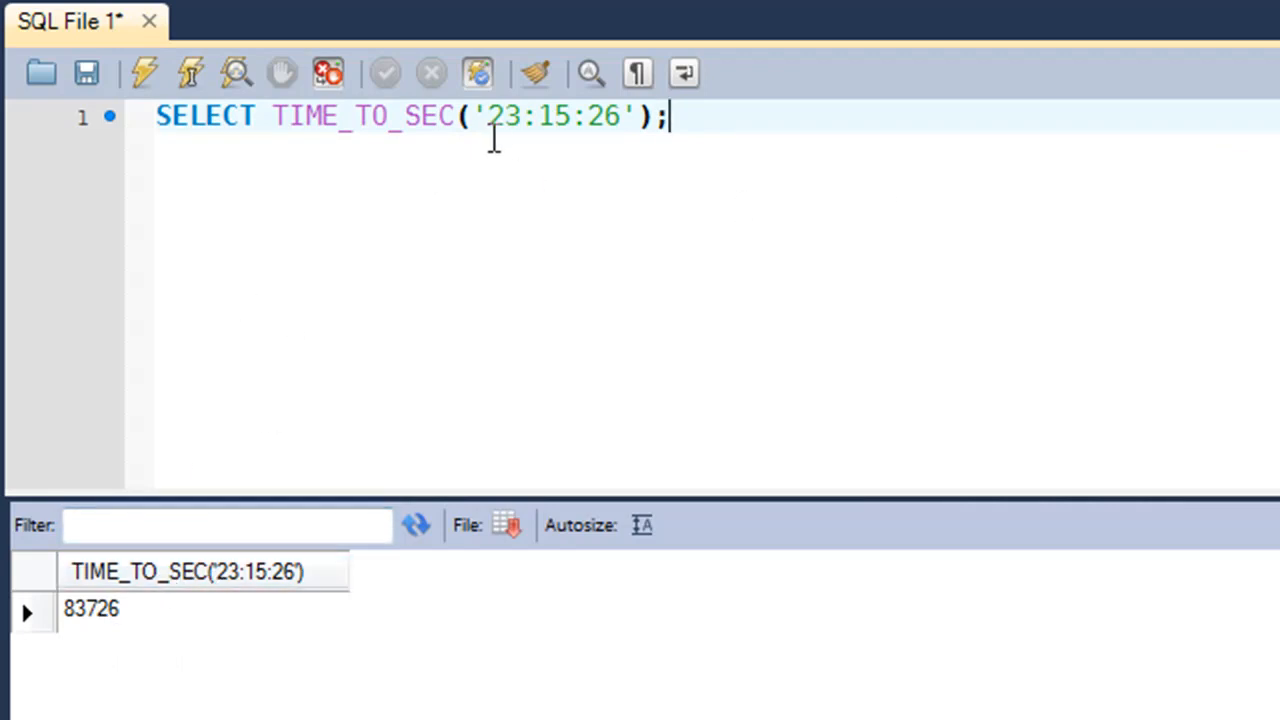
pyautogui.moveTo(466, 196)
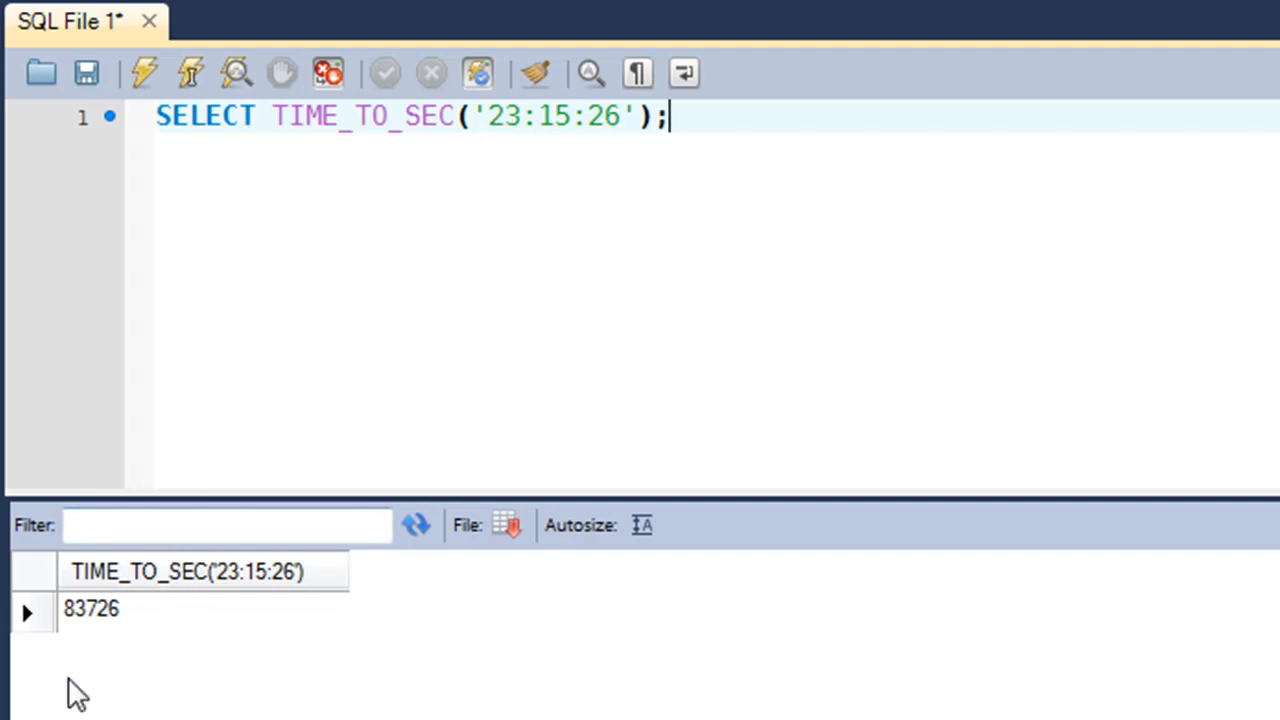
pyautogui.moveTo(650, 157)
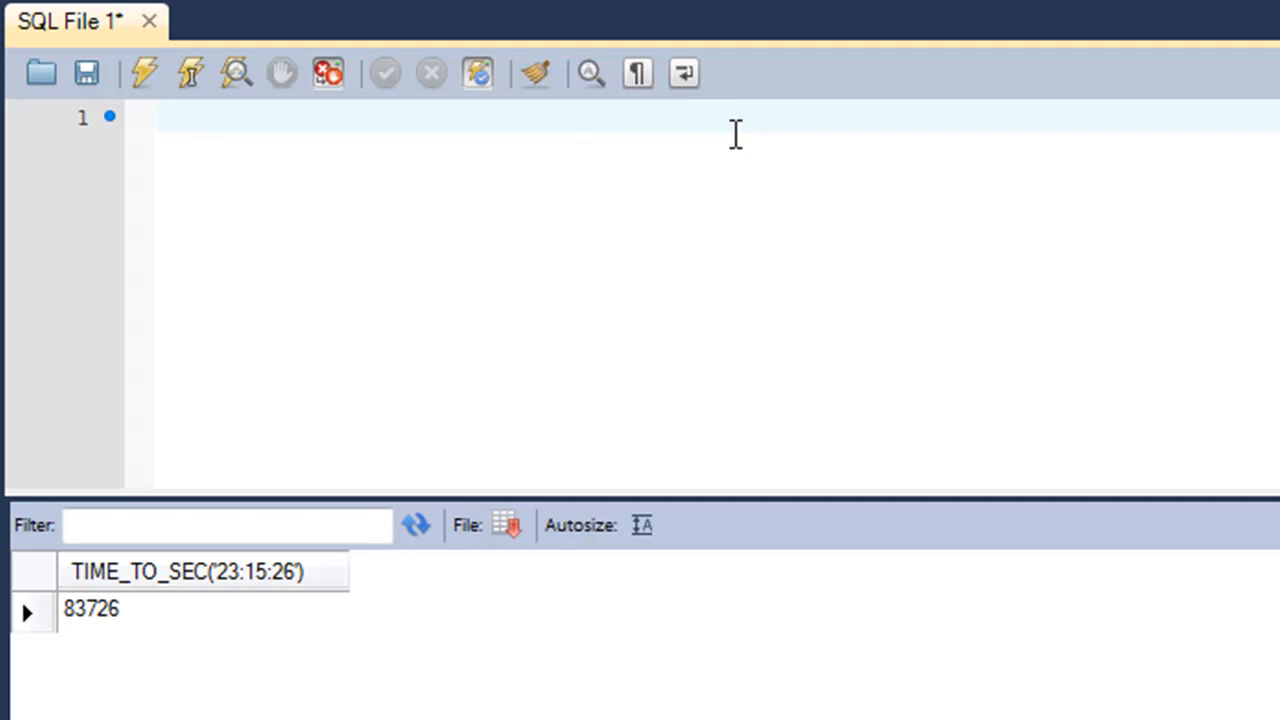
# Toggle off the results panel so the 83726 output disappears
pyautogui.click(160, 117)
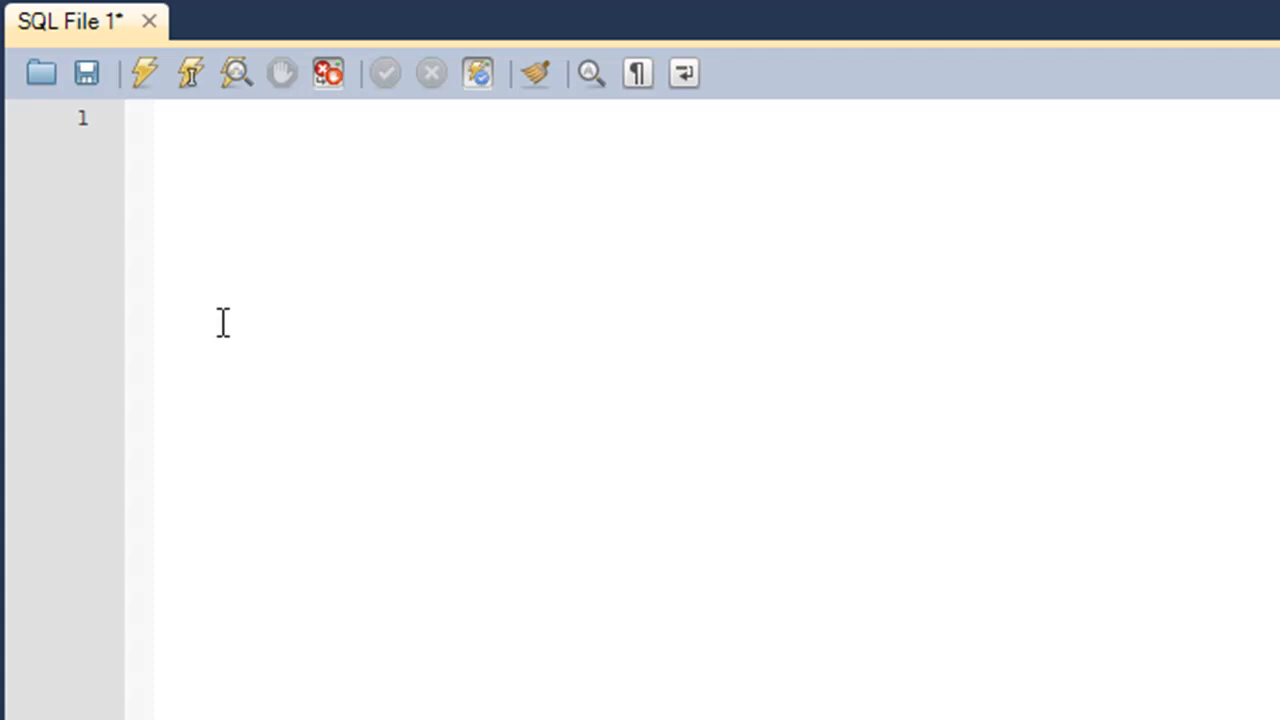
# Type SELECT UNIX_TIMESTAMP(); and execute it
pyautogui.write('SELECT')
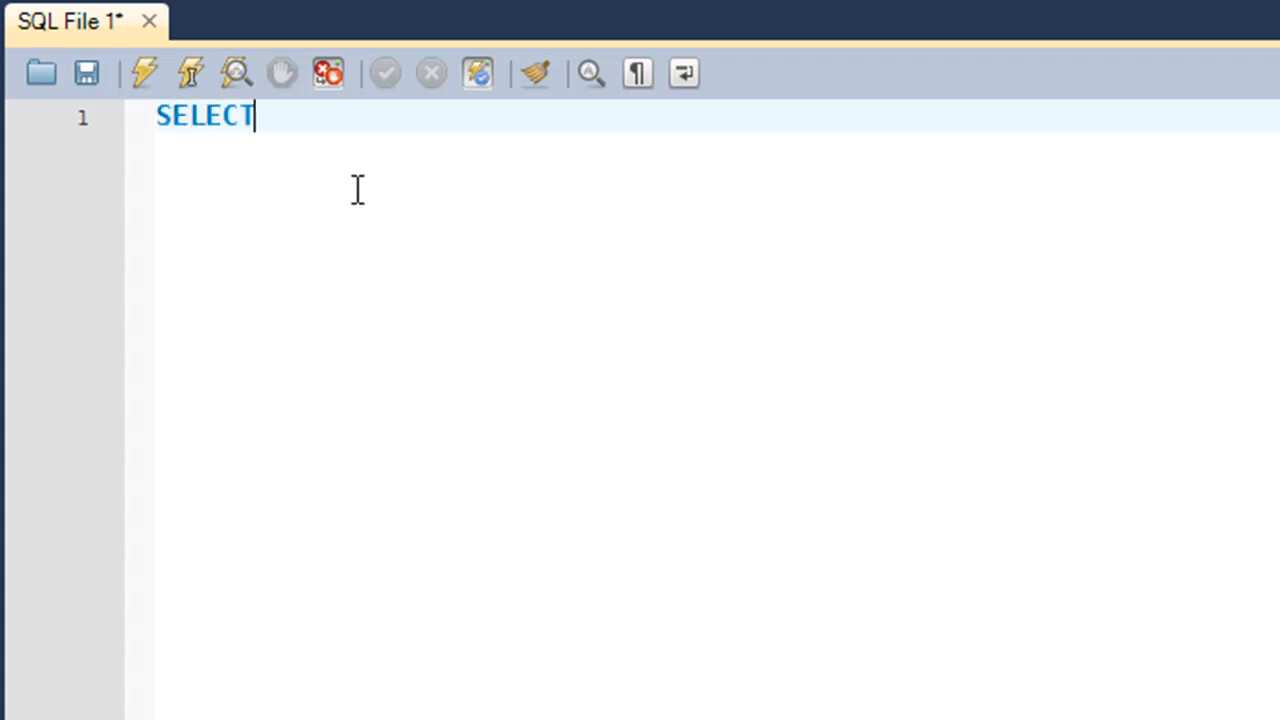
pyautogui.write('U')
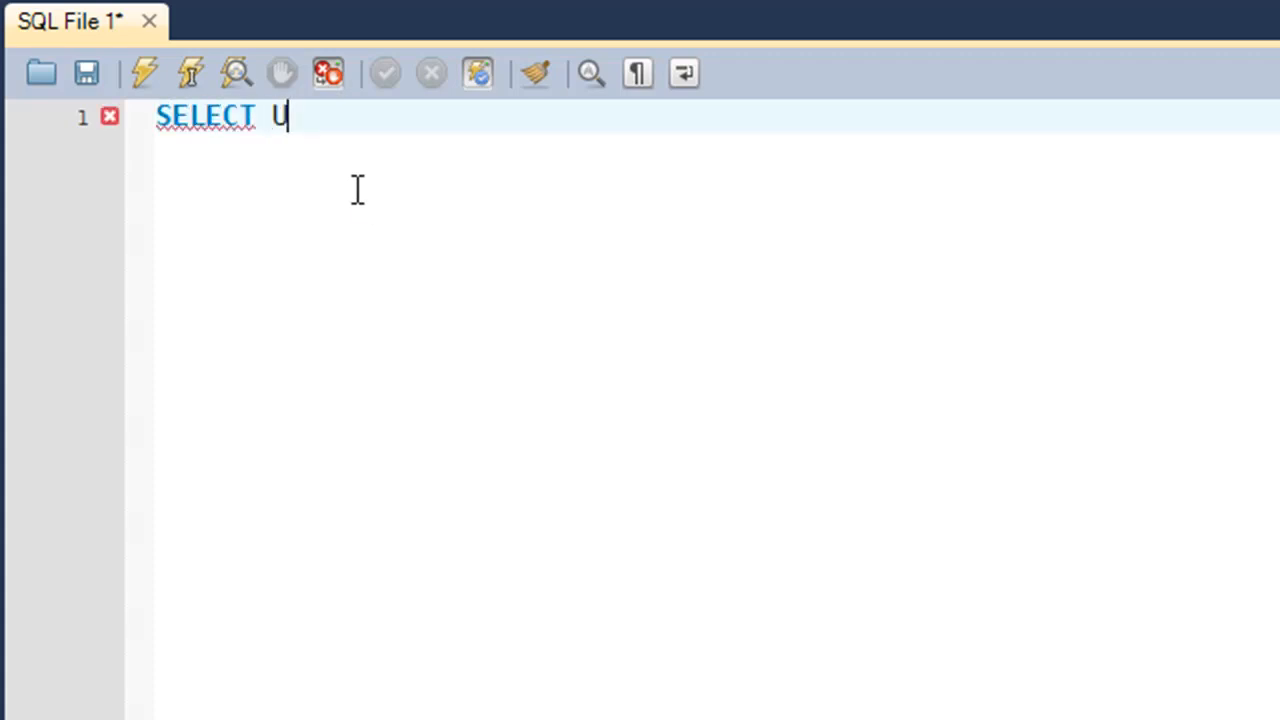
pyautogui.write('NIX_T')
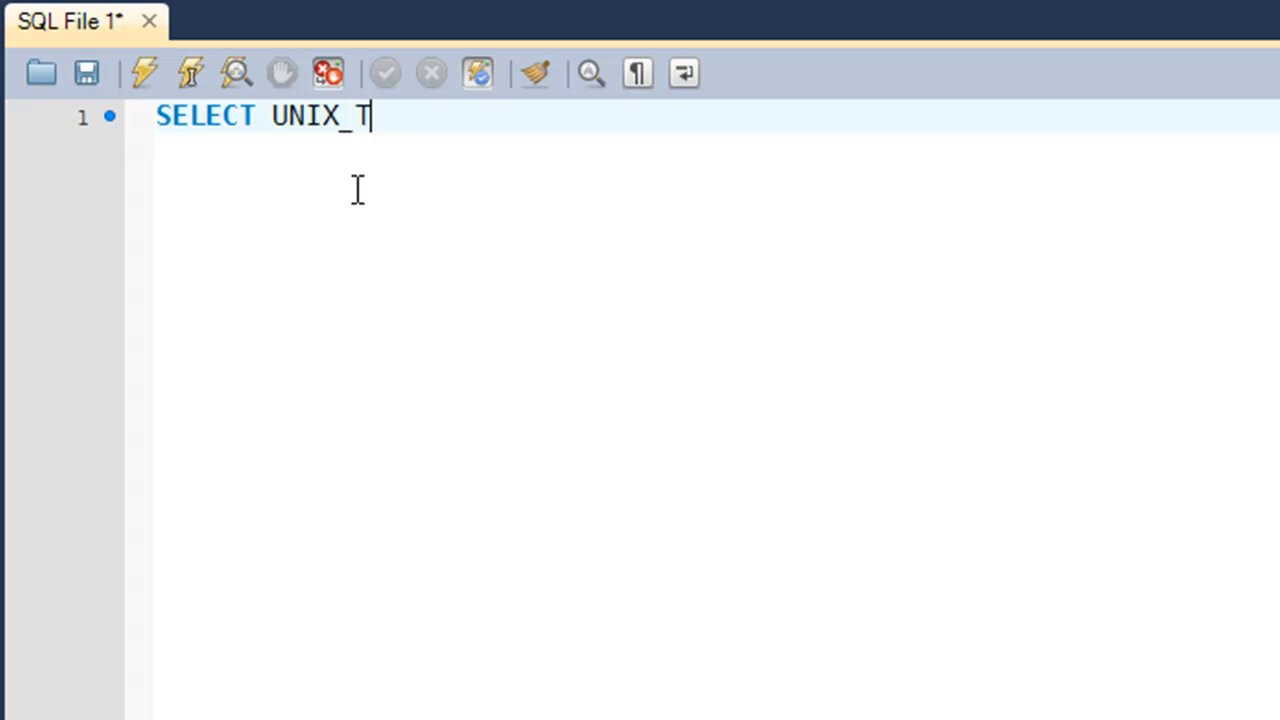
pyautogui.write('IME')
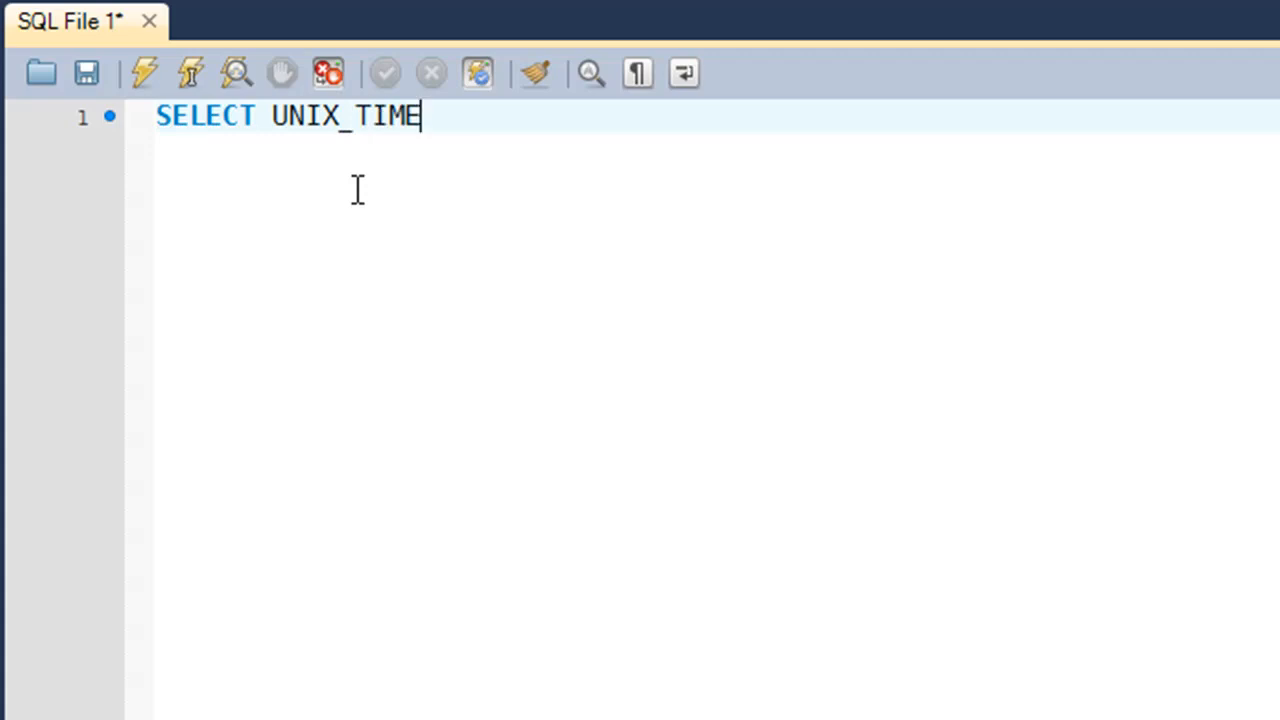
pyautogui.write('STAMp()')
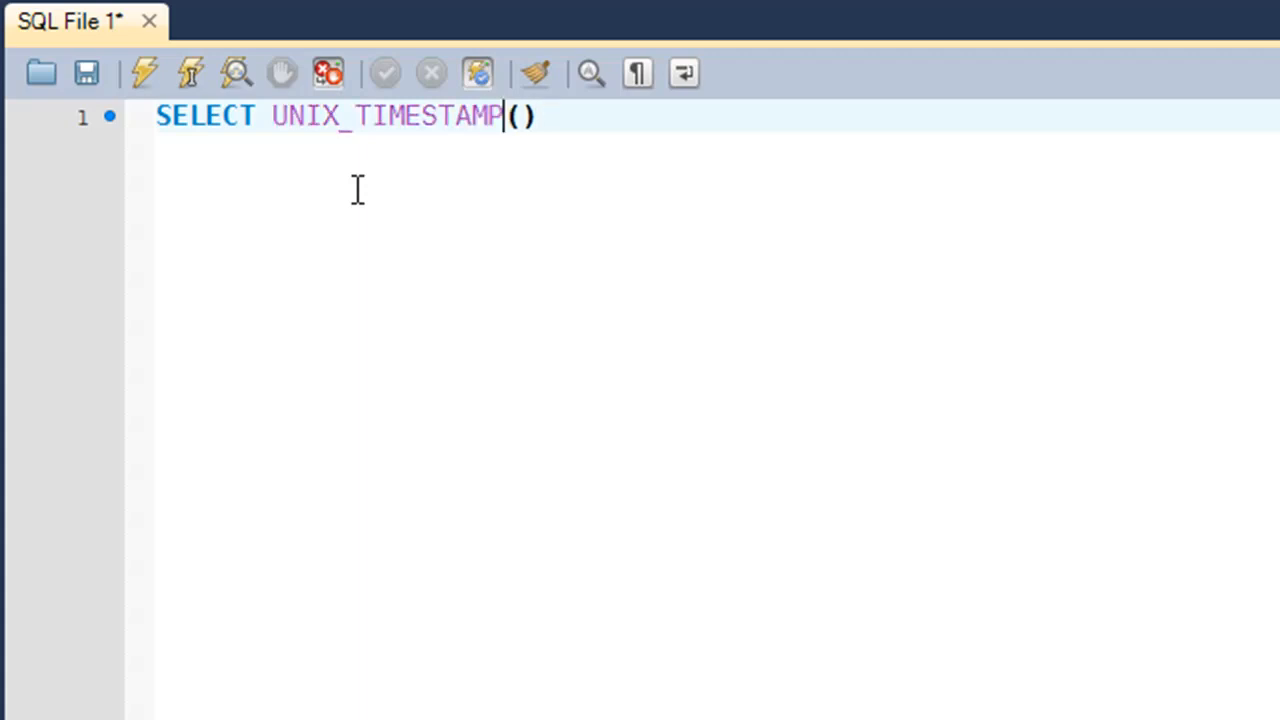
pyautogui.write(';')
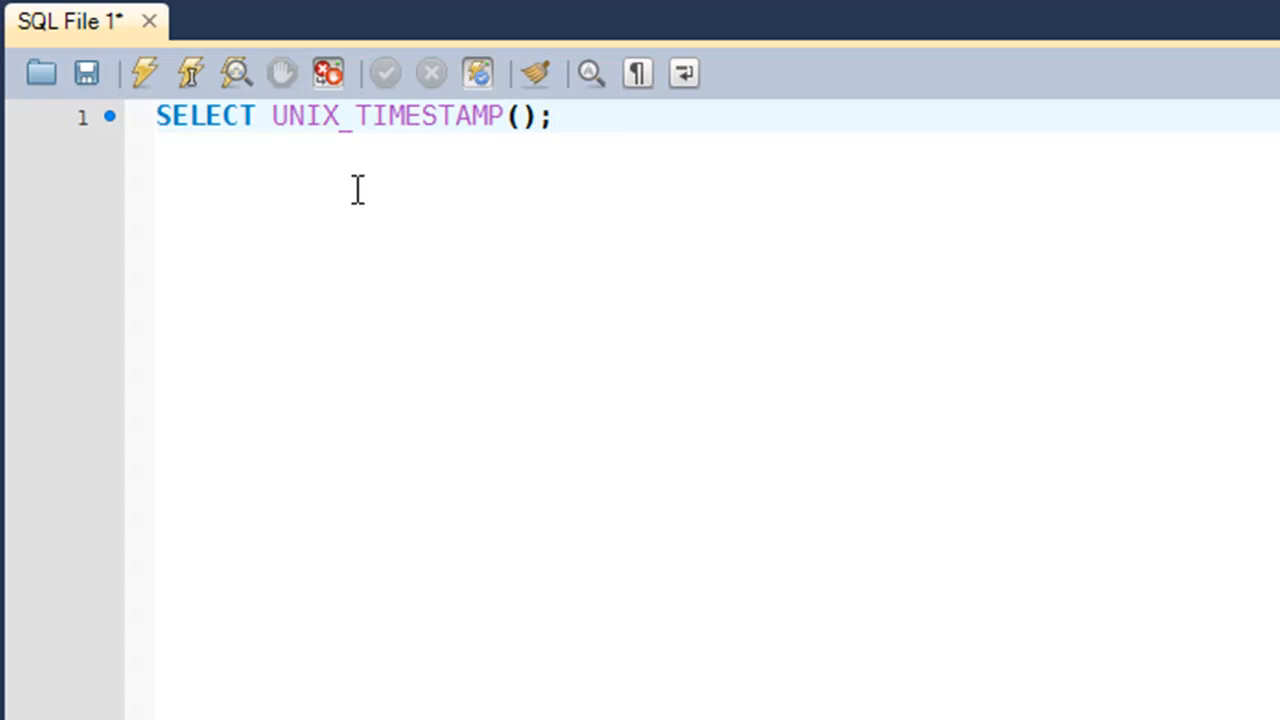
pyautogui.click(143, 72)
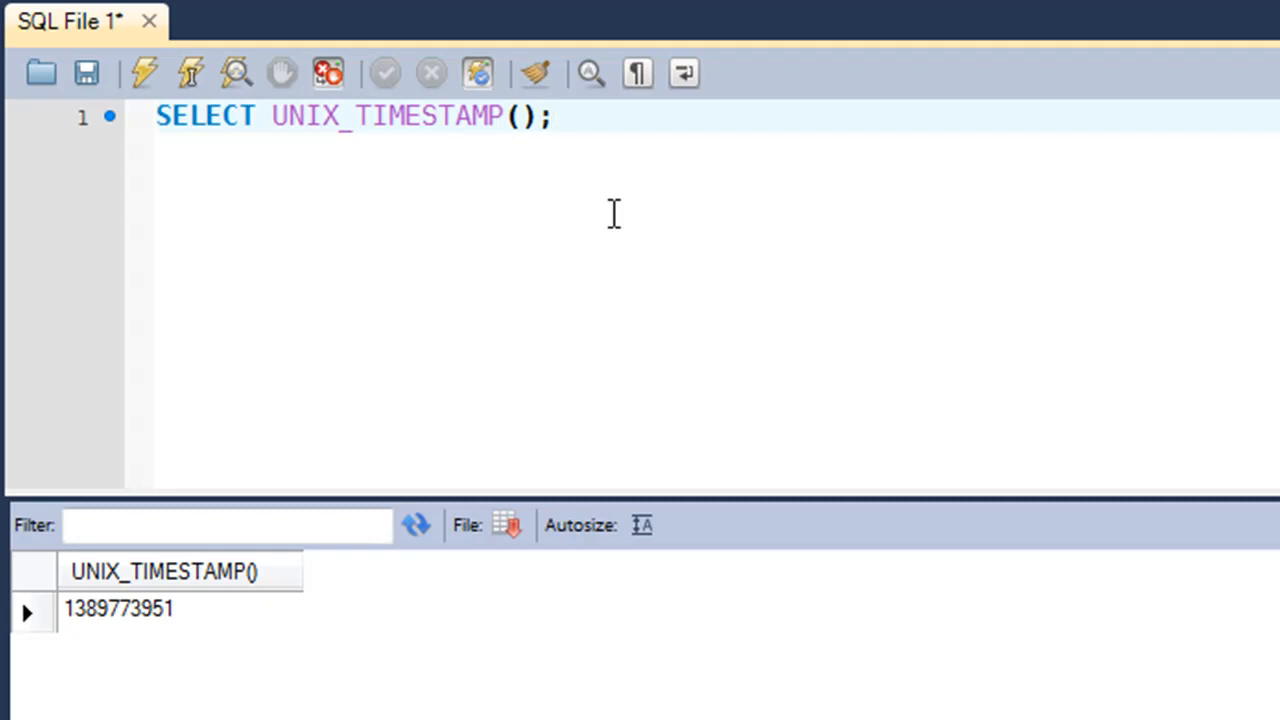
pyautogui.click(553, 116)
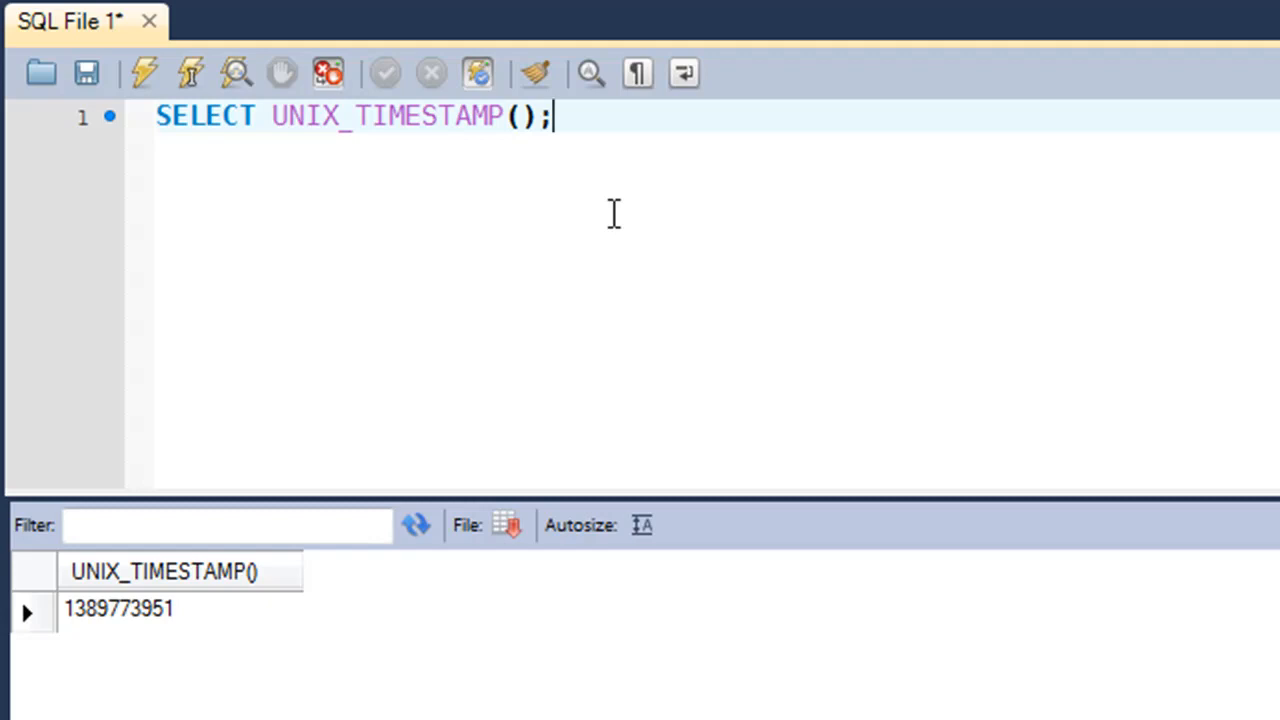